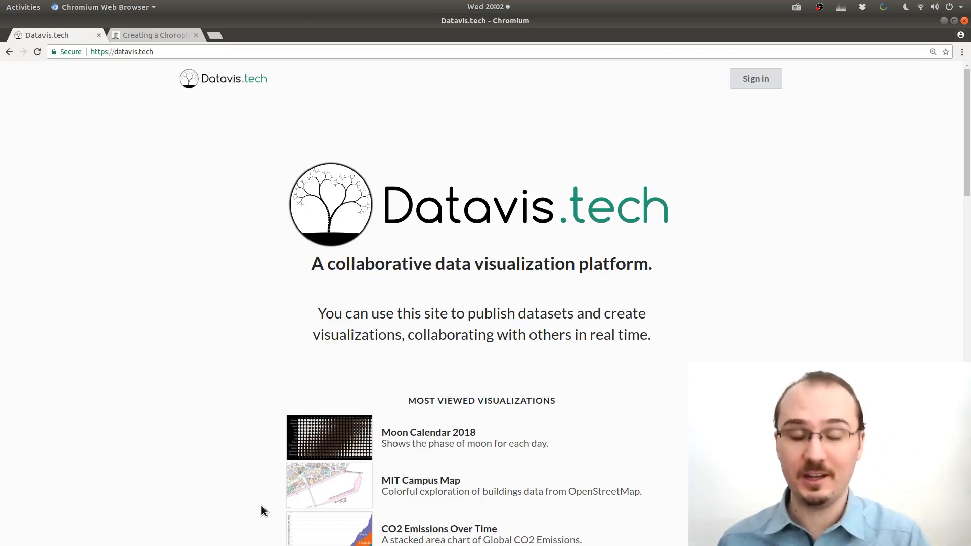
- Open the 'Creating a Choropleth Map' notebook and follow its 'Individuals using the Internet (% of population)' link
click(153, 35)
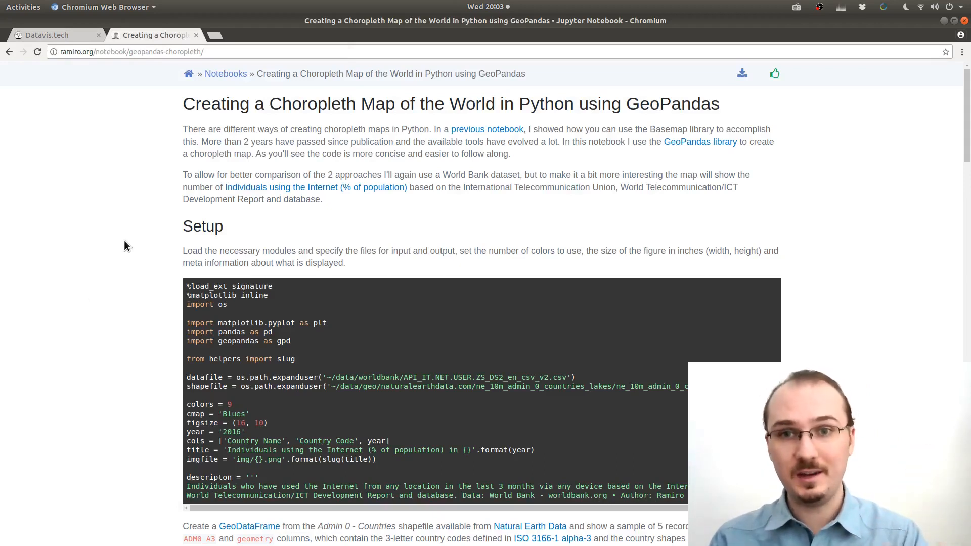
scroll(down, 3)
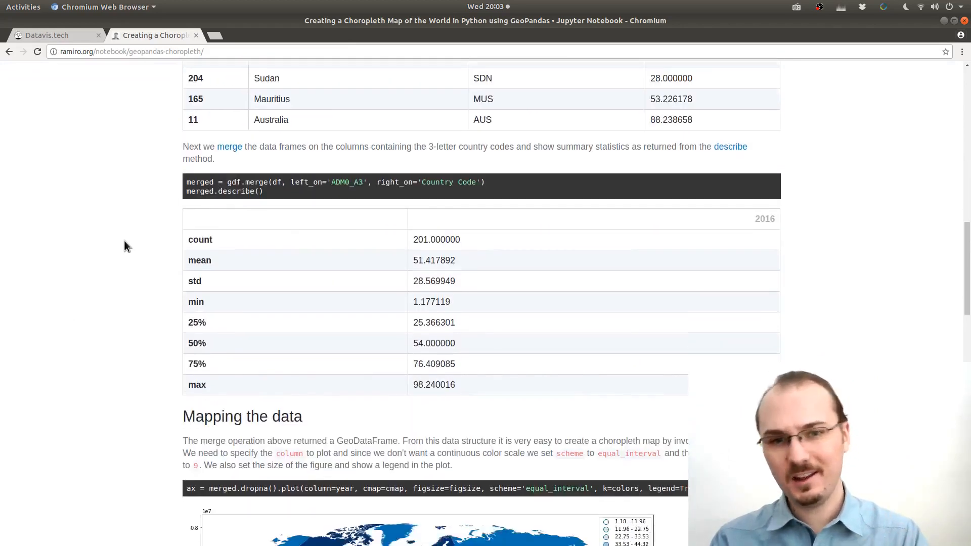
scroll(down, 3)
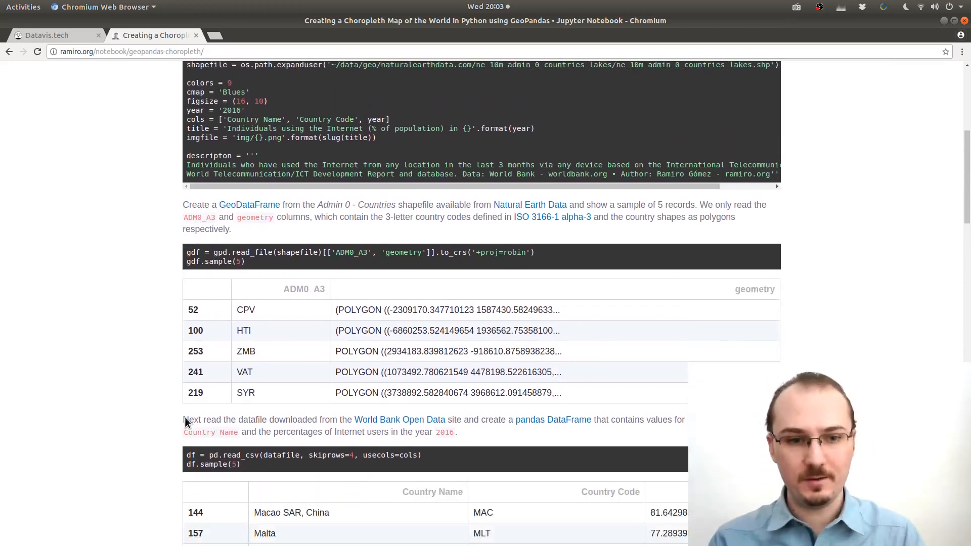
scroll(down, 3)
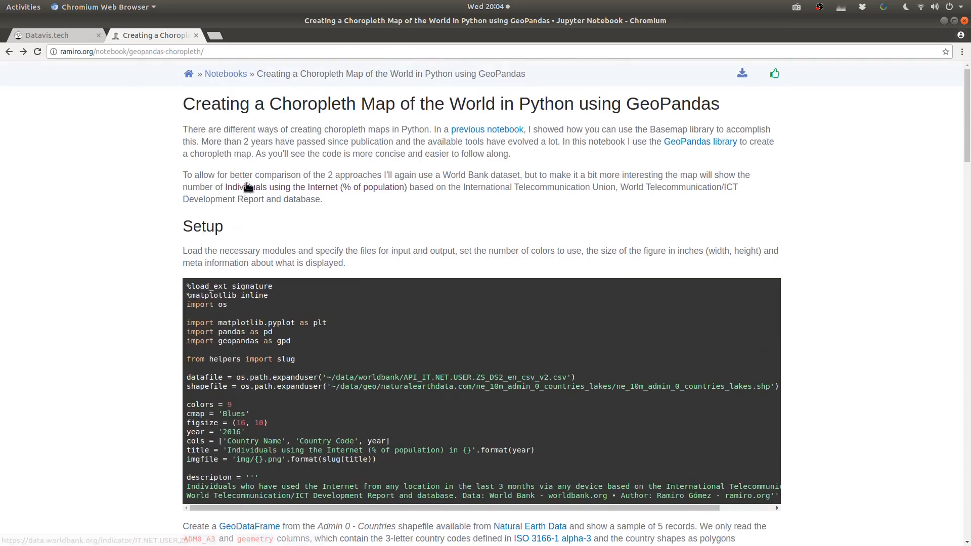
mouse_move(322, 192)
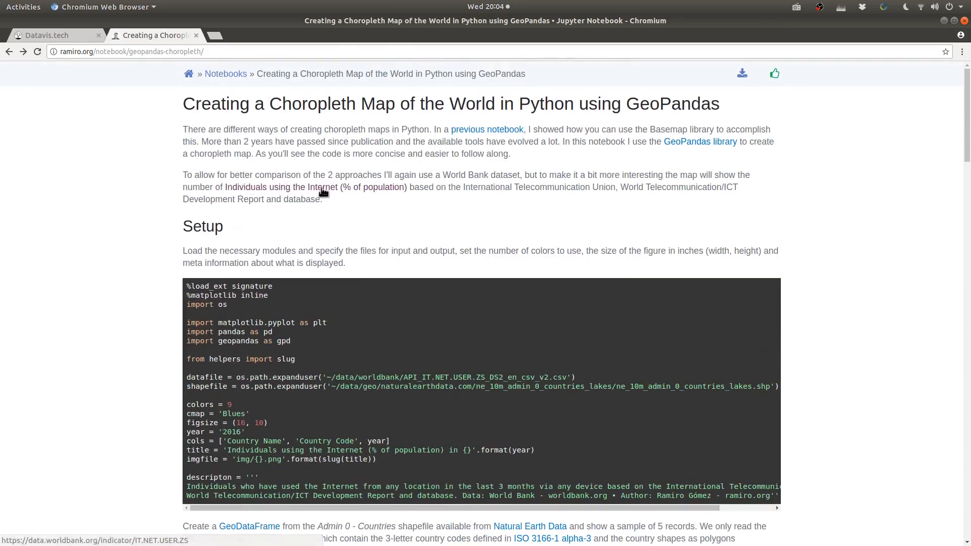
click(321, 187)
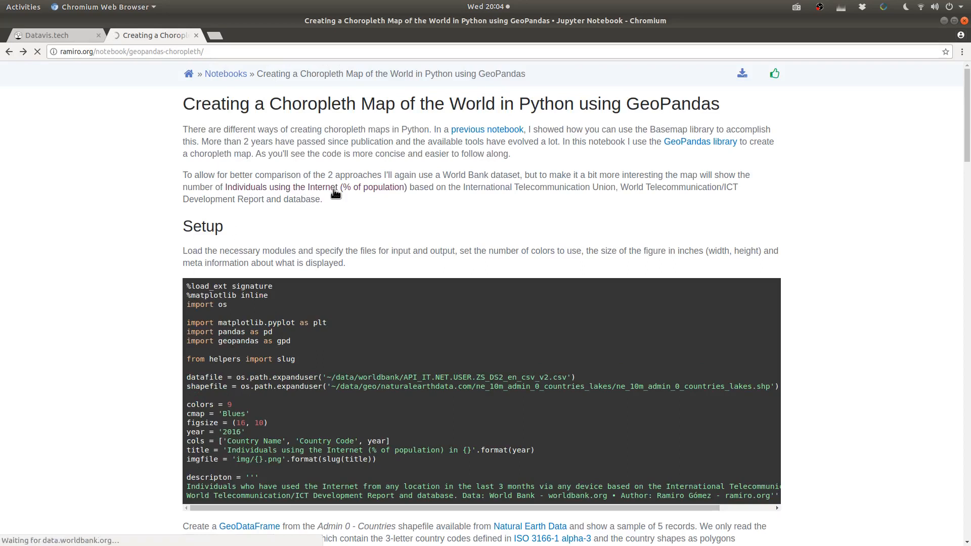
- Download the World Bank internet-users indicator as a CSV zip and open the archive
click(314, 187)
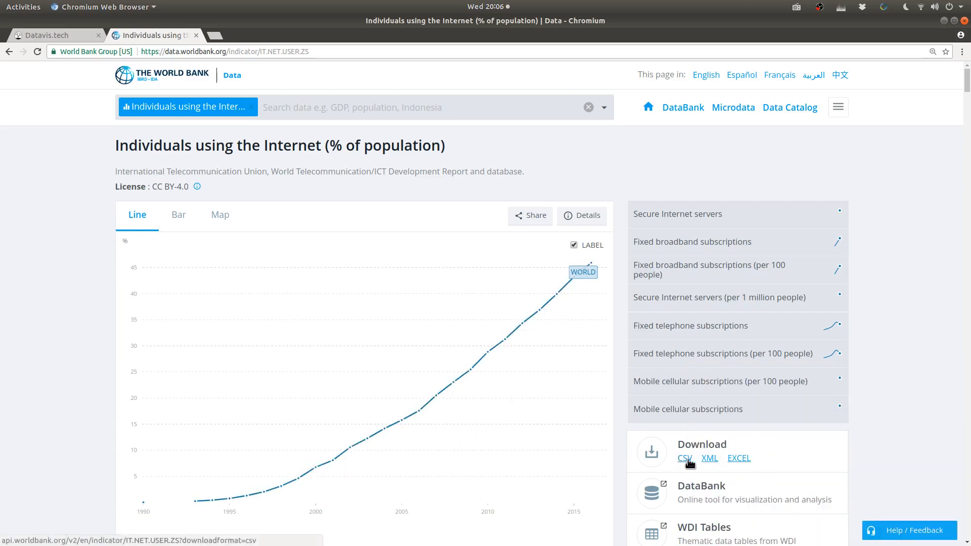
click(684, 458)
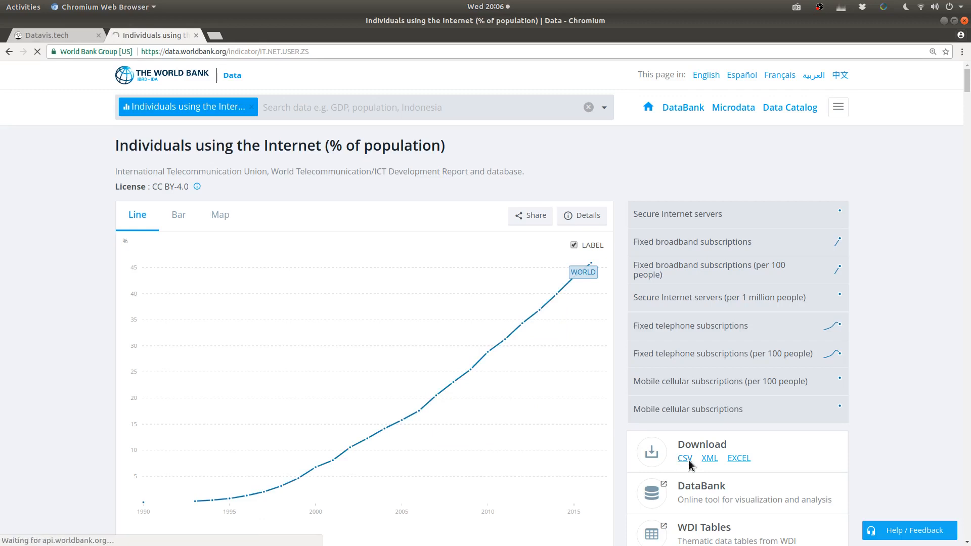
click(684, 458)
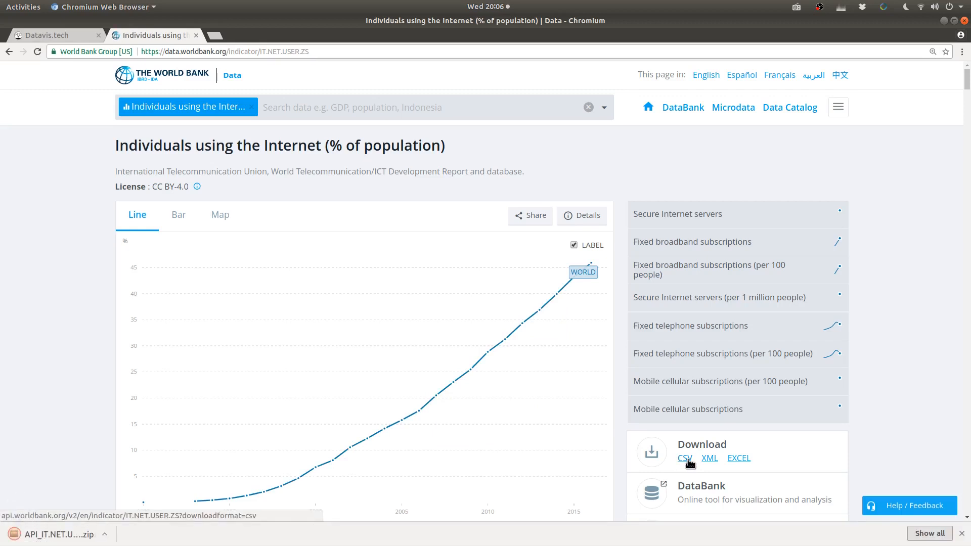
click(684, 458)
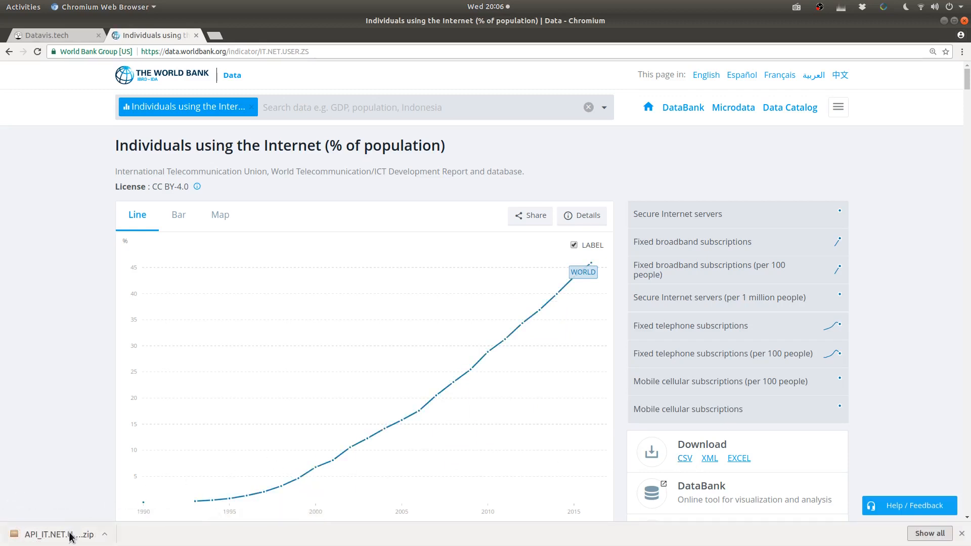
click(58, 534)
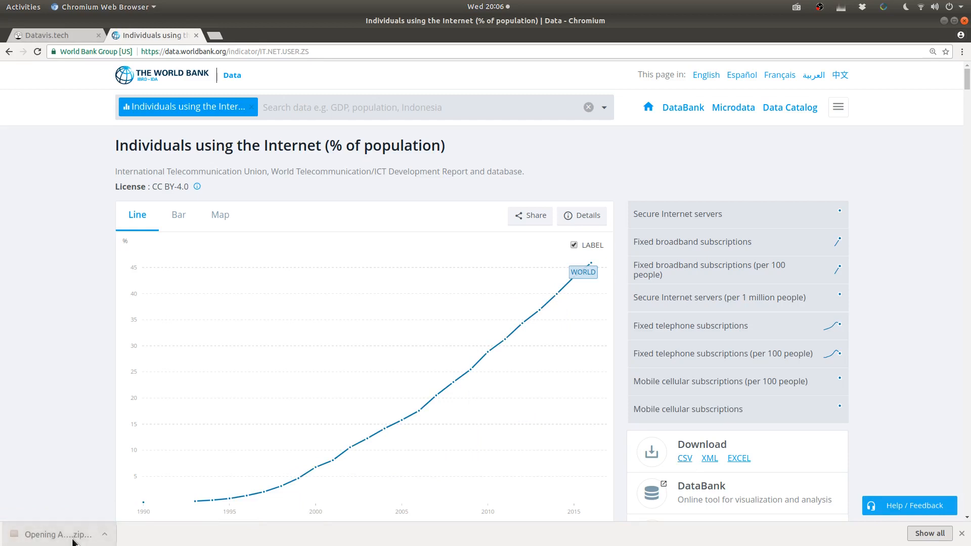
- Extract API_IT.NET.USER.ZS_DS2_en_csv_v2.csv from the zip into Downloads
click(56, 535)
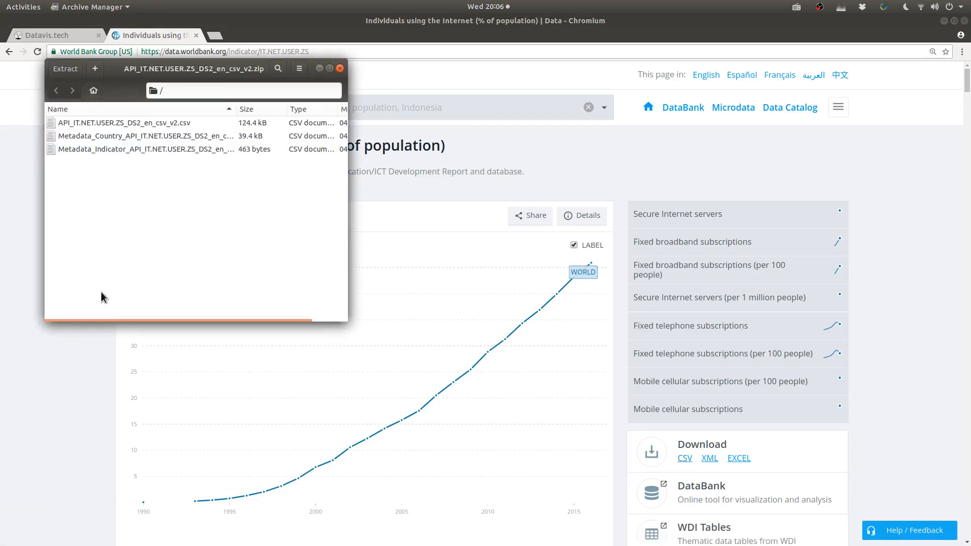
click(122, 122)
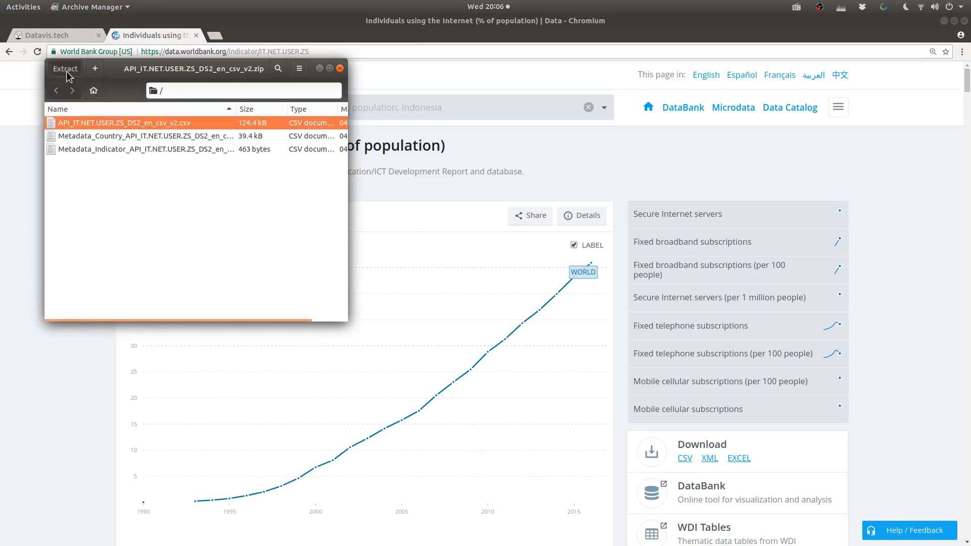
click(64, 68)
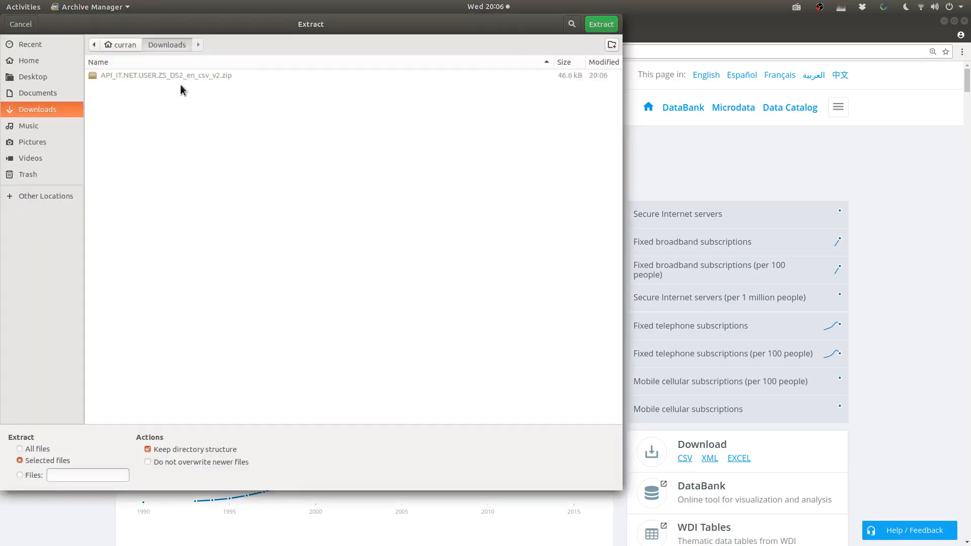
click(600, 24)
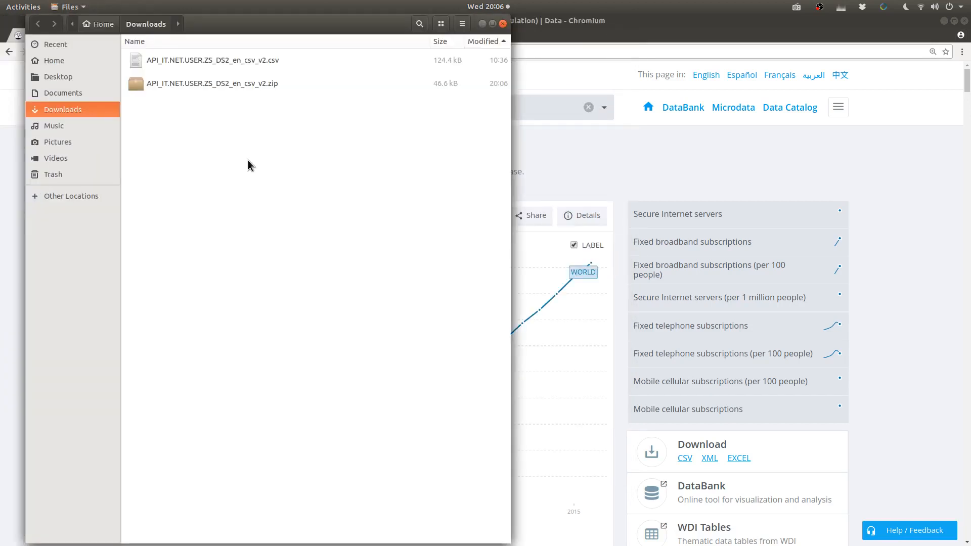
- Open the extracted internet-users CSV from Downloads in LibreOffice Calc
double_click(213, 60)
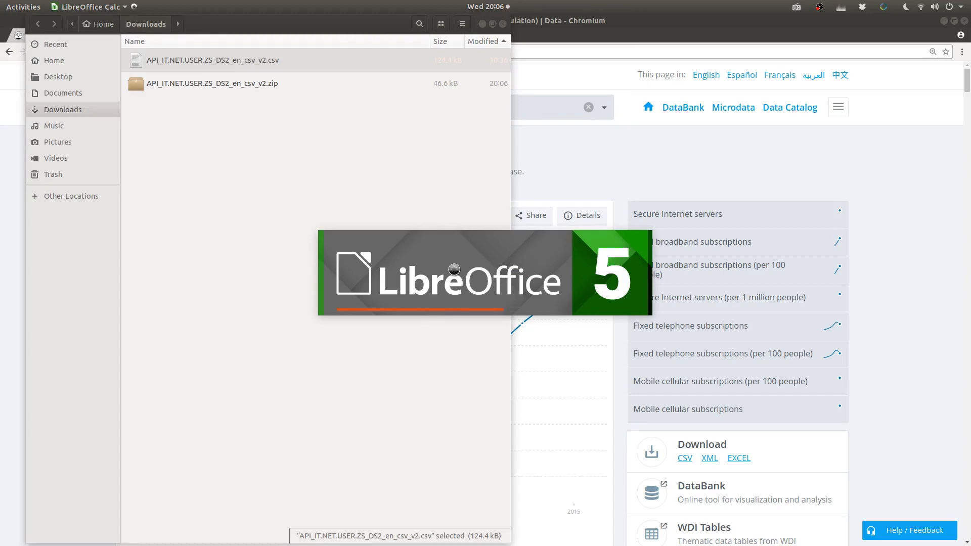
double_click(213, 60)
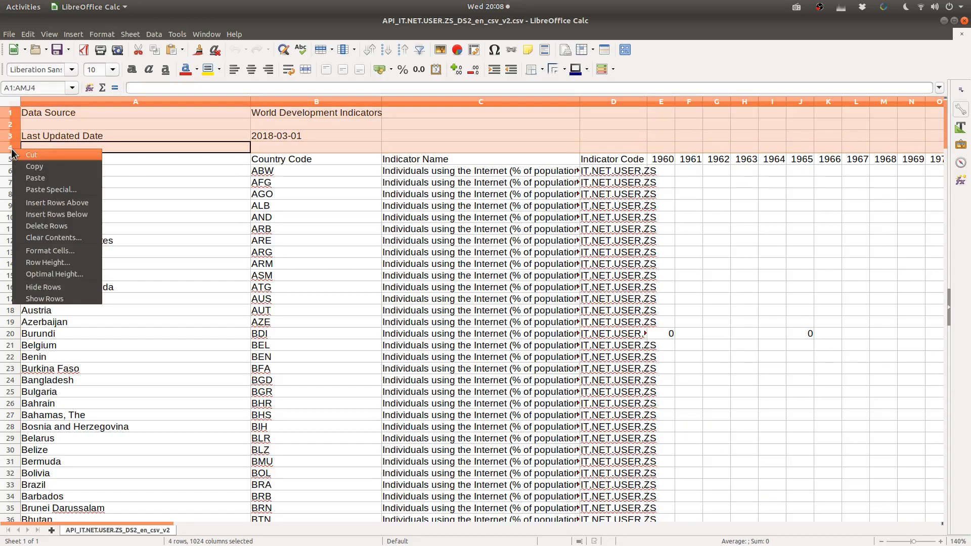
mouse_move(75, 226)
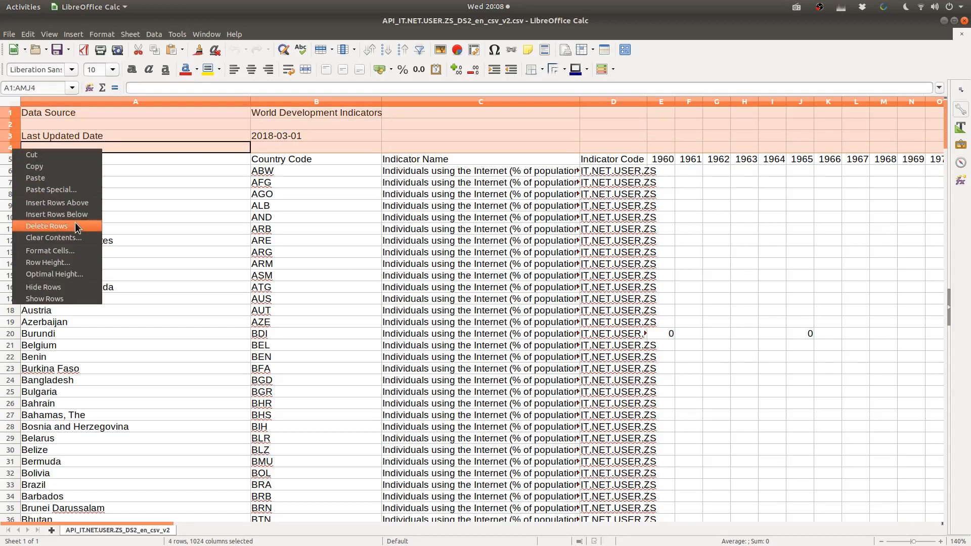
- Delete the four metadata rows above the Country Name header
click(46, 225)
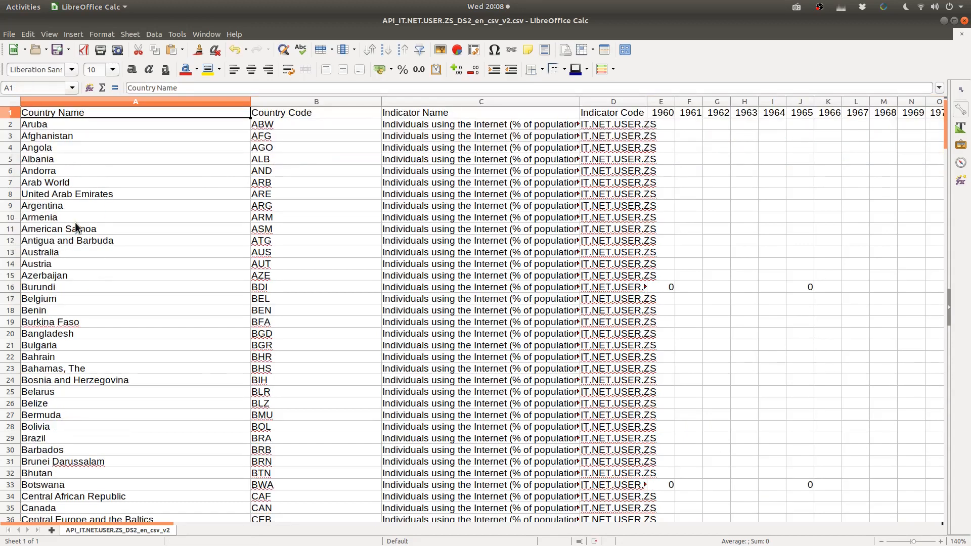
- Delete both the Indicator Name and Indicator Code columns
click(480, 112)
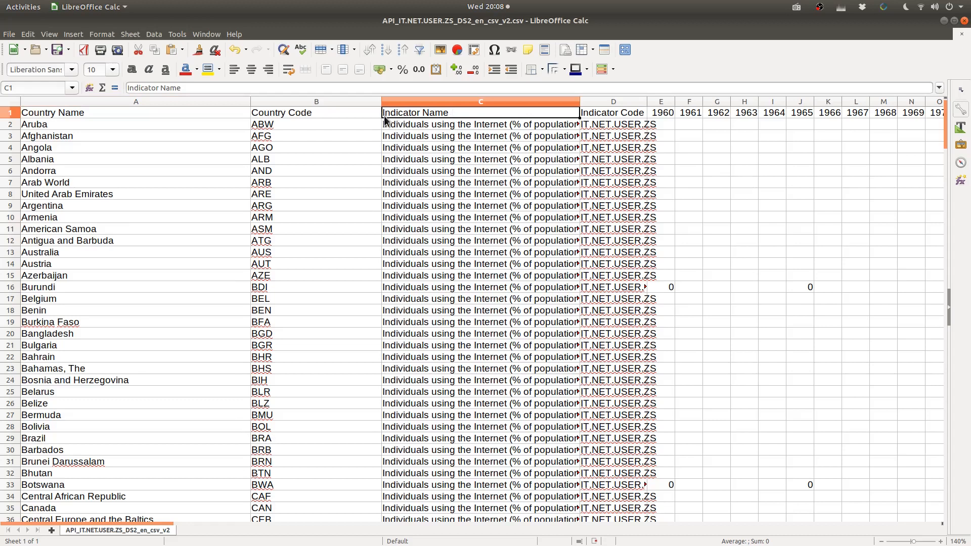
scroll(down, 3)
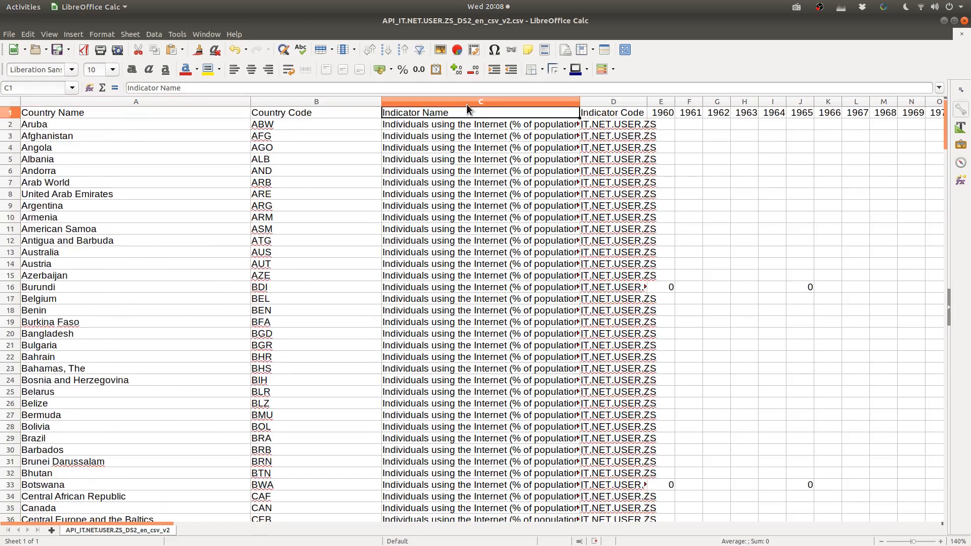
right_click(480, 102)
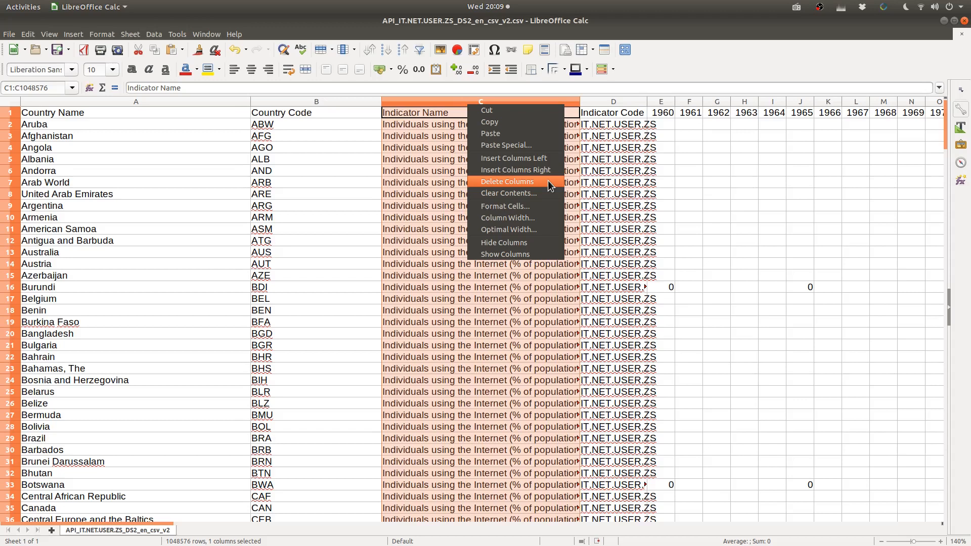
click(506, 182)
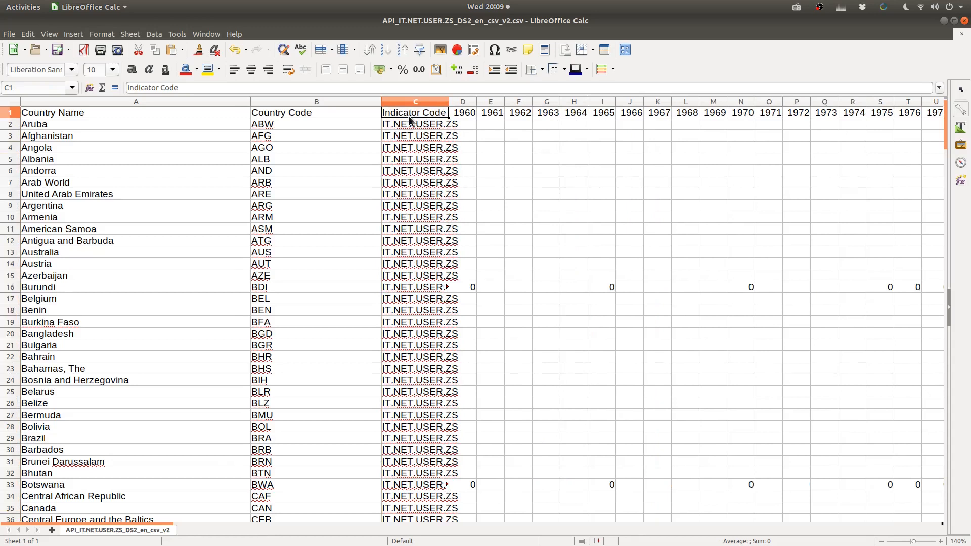
right_click(414, 101)
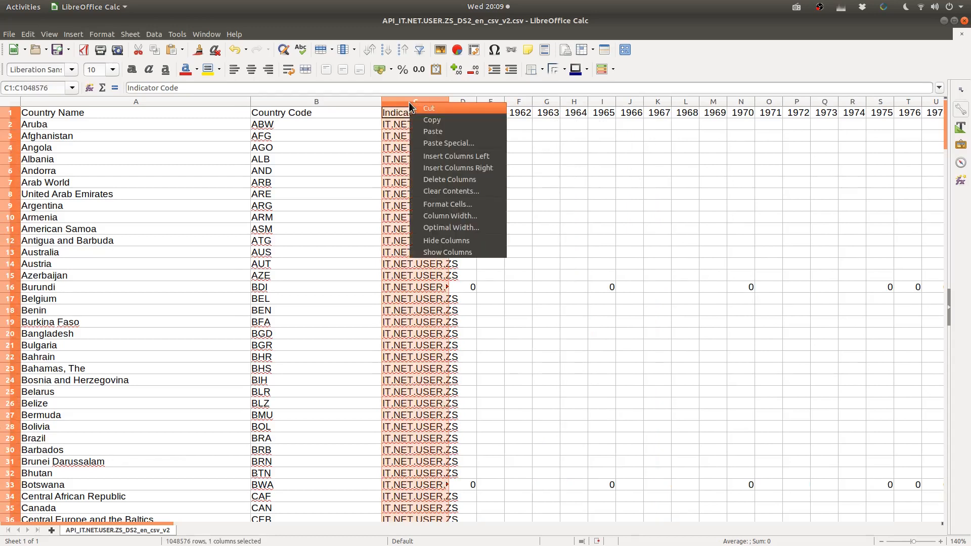
mouse_move(473, 179)
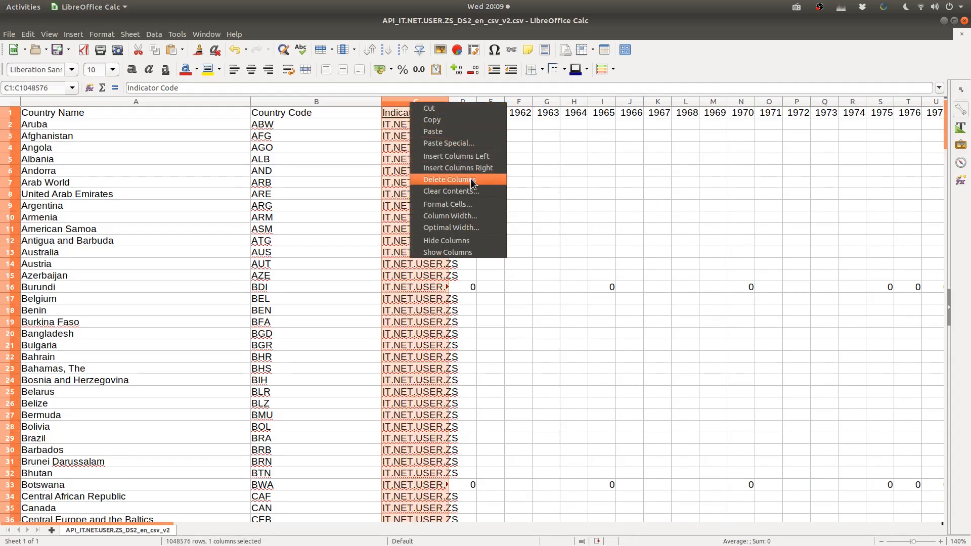
click(449, 180)
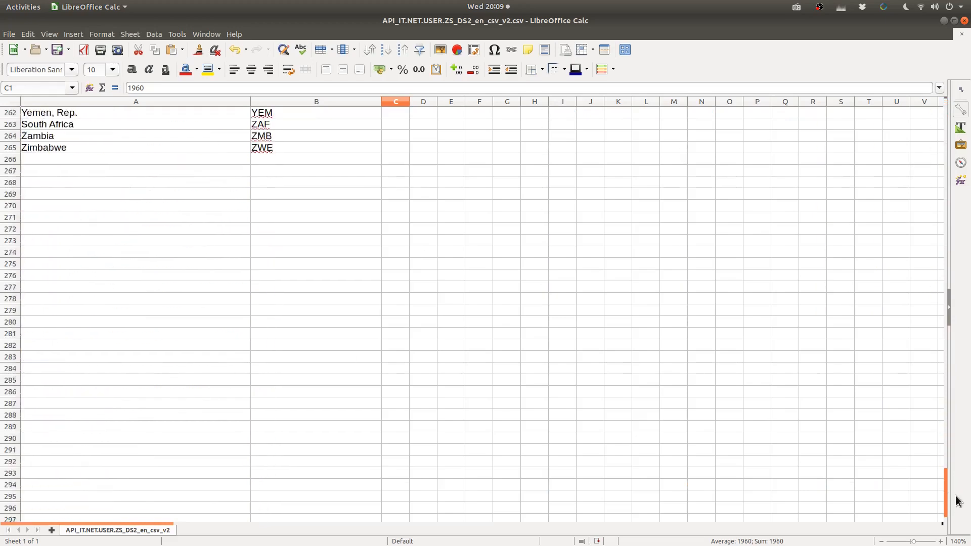
- Return to the sheet top and bring up column actions for the empty 2017 column
key(ctrl+Home)
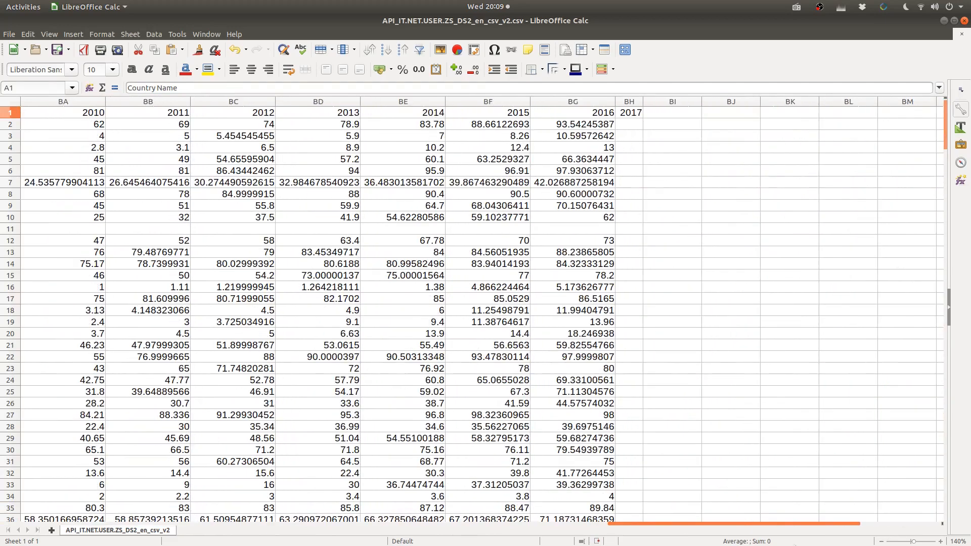
click(629, 112)
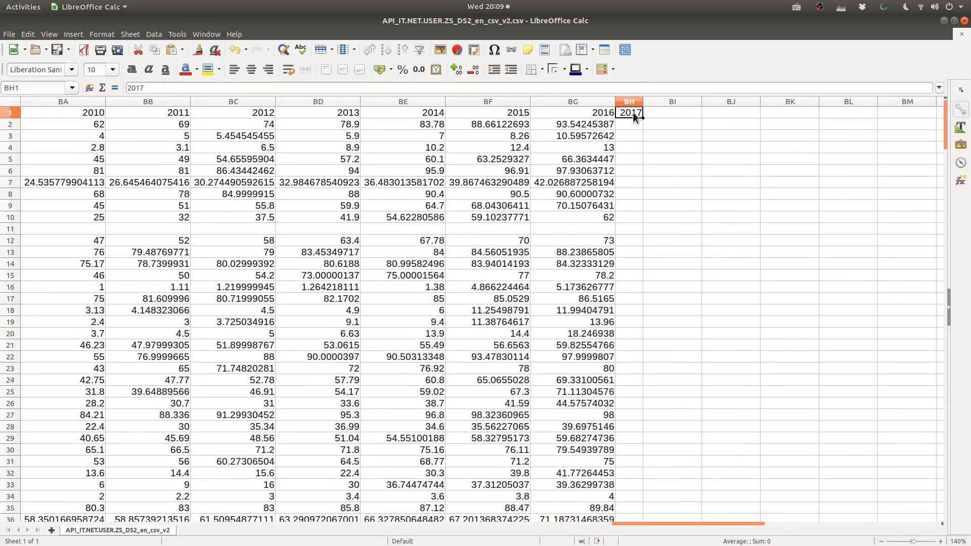
scroll(down, 3)
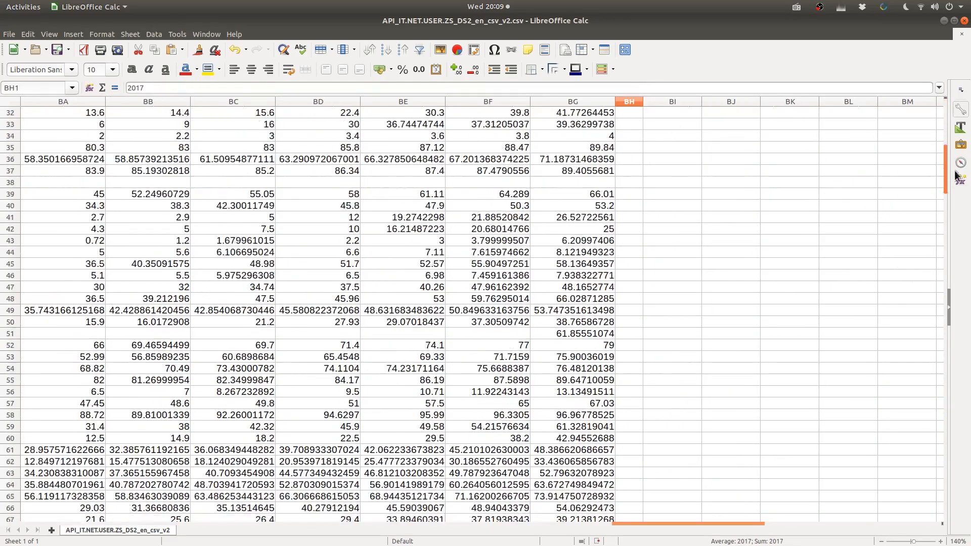
scroll(down, 3)
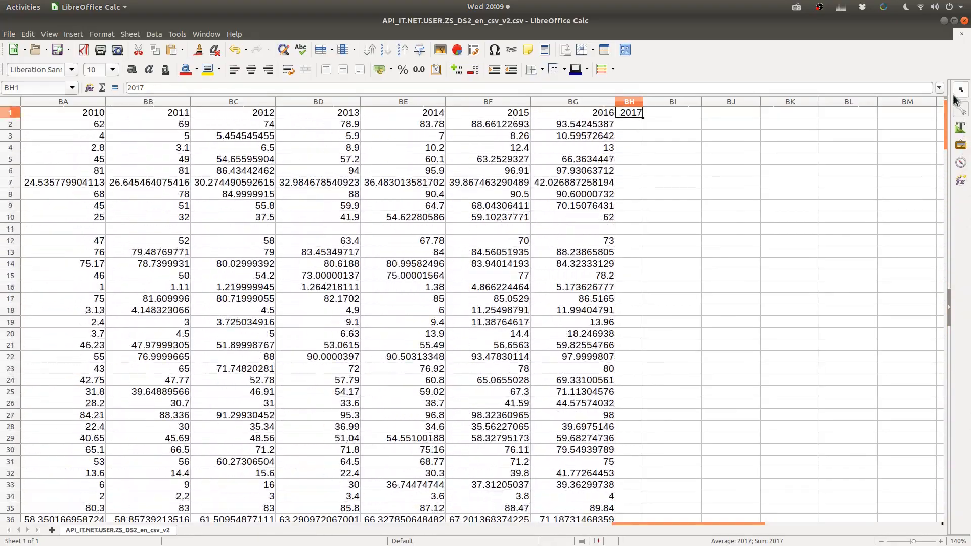
right_click(629, 101)
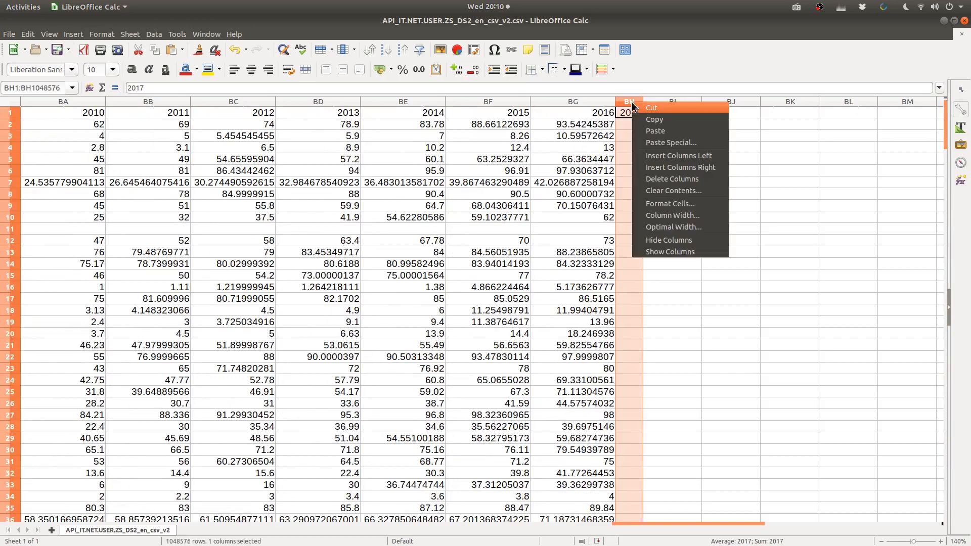
mouse_move(670, 179)
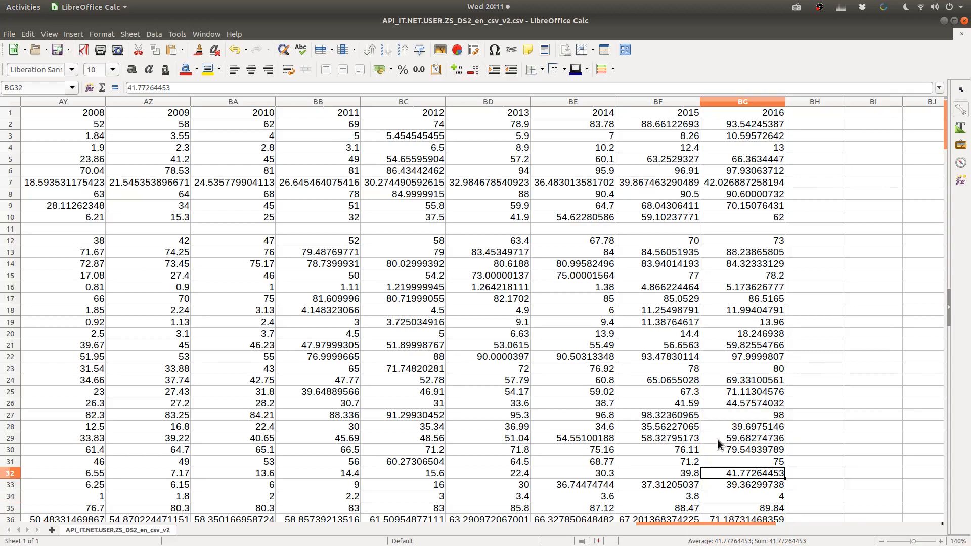
- Save the cleaned sheet as cleanedData.csv, keeping the Text CSV format
click(8, 33)
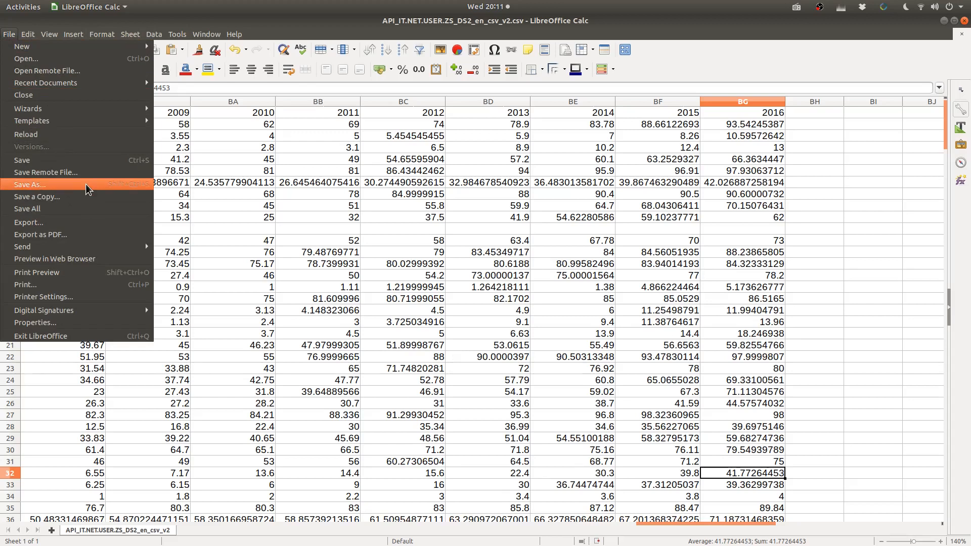
click(30, 185)
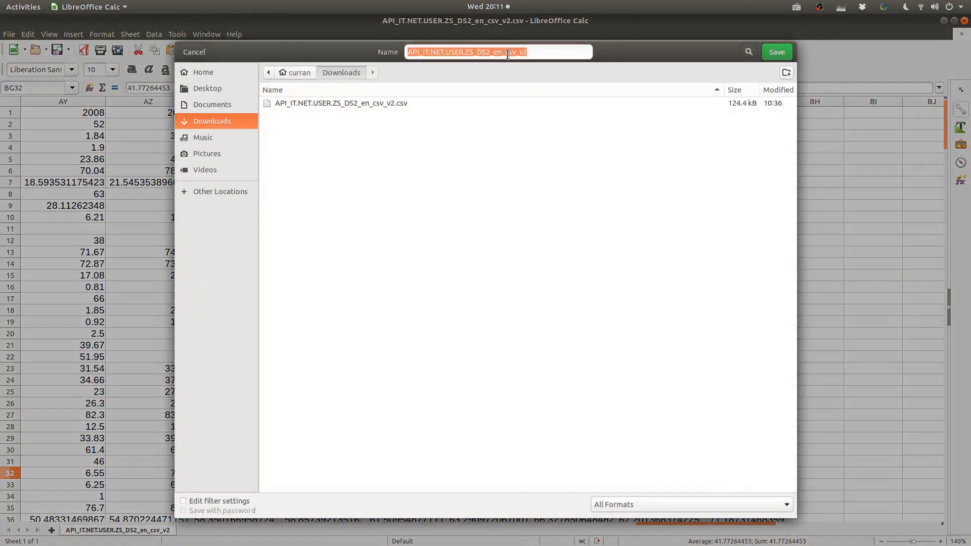
text(cleanedData.csv)
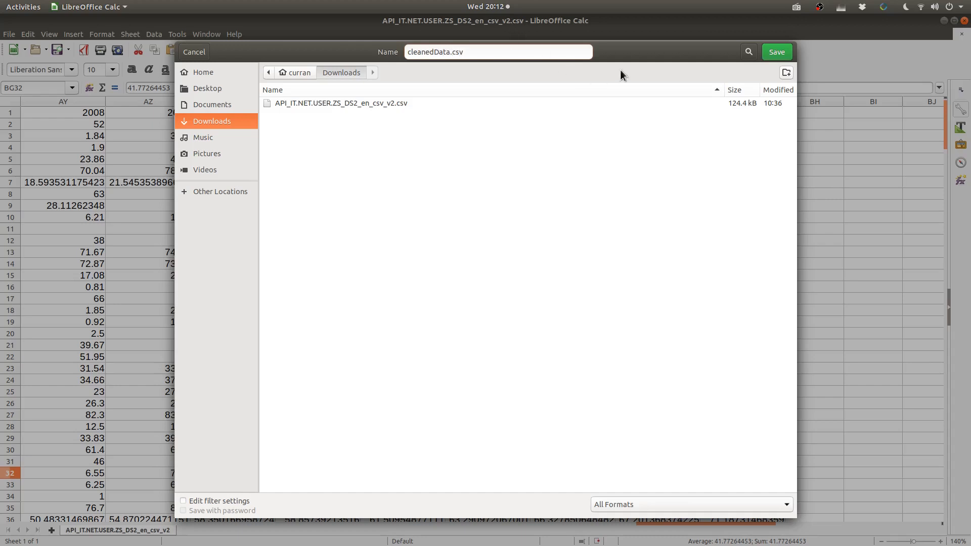
click(775, 51)
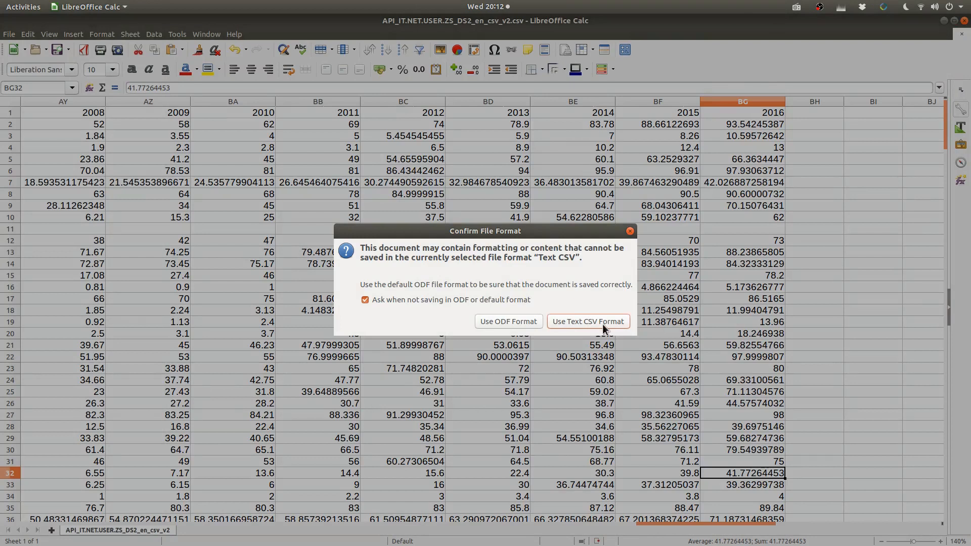
click(587, 322)
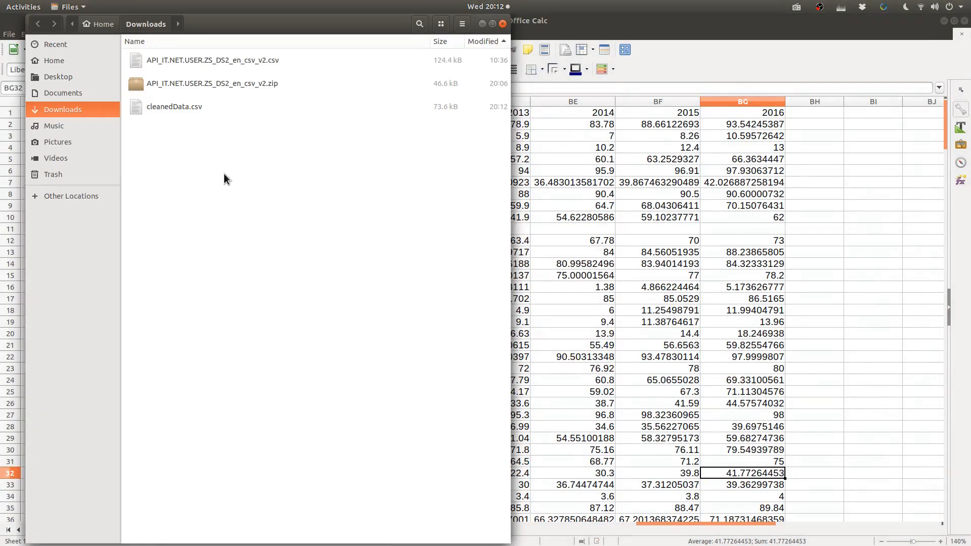
- Open Downloads and select cleanedData.csv (73.6 kB)
click(174, 106)
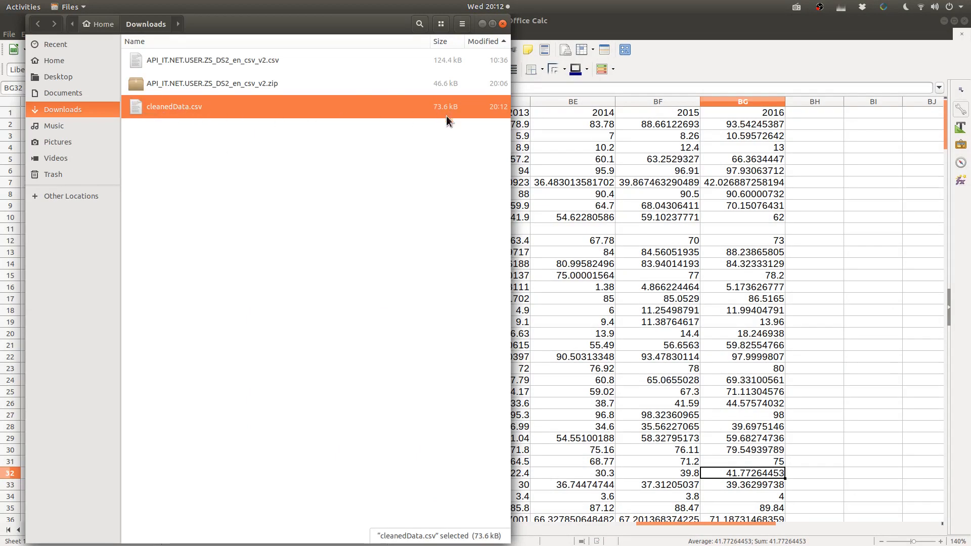
click(425, 162)
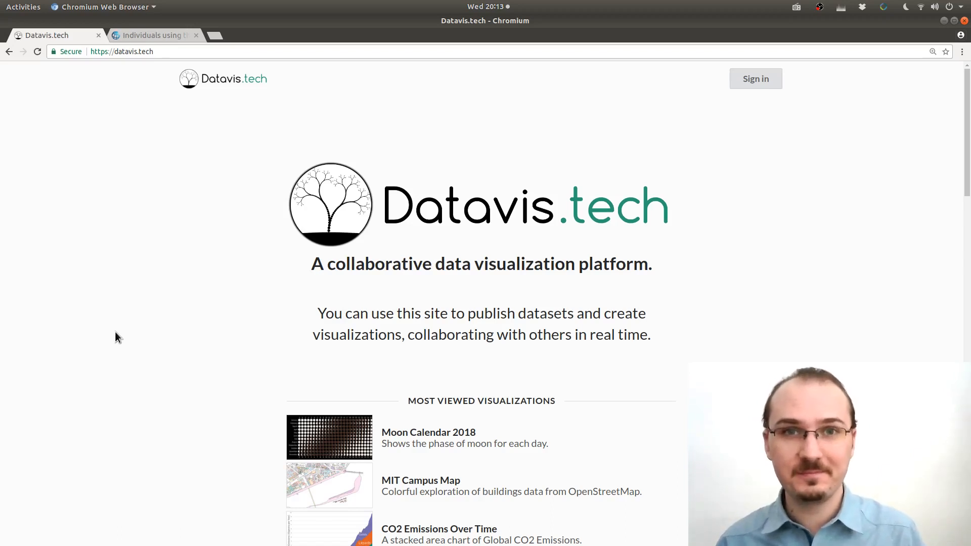
- Navigate Chromium to datavis.tech and sign in to the account
click(121, 52)
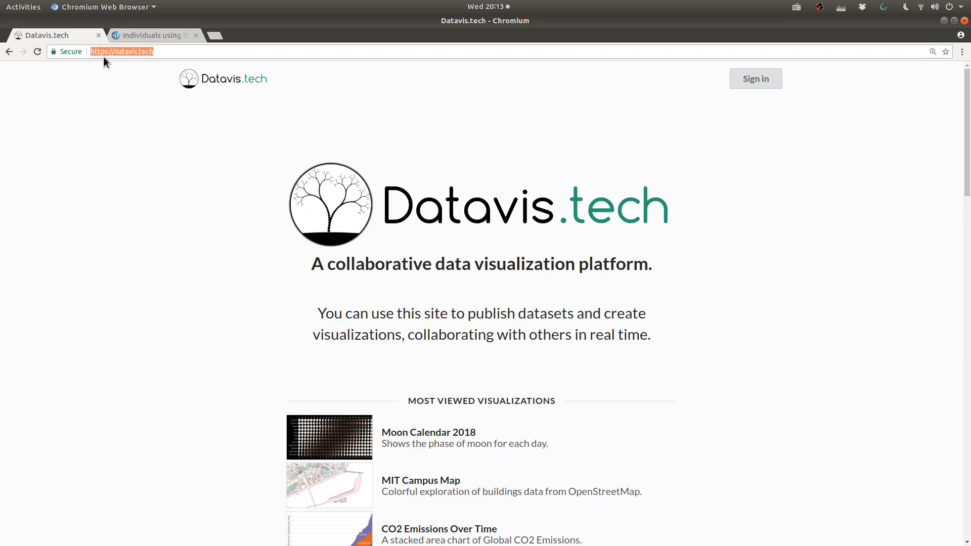
mouse_move(598, 120)
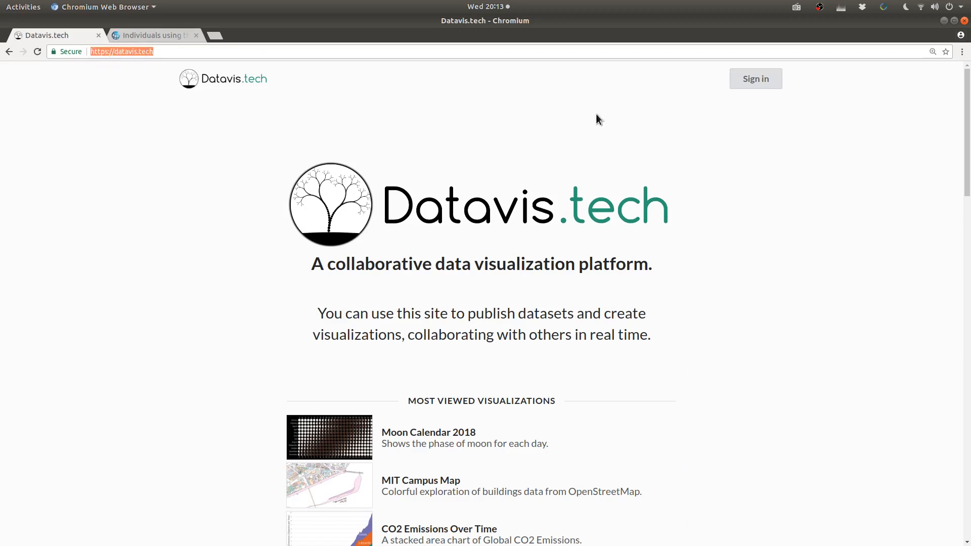
click(755, 78)
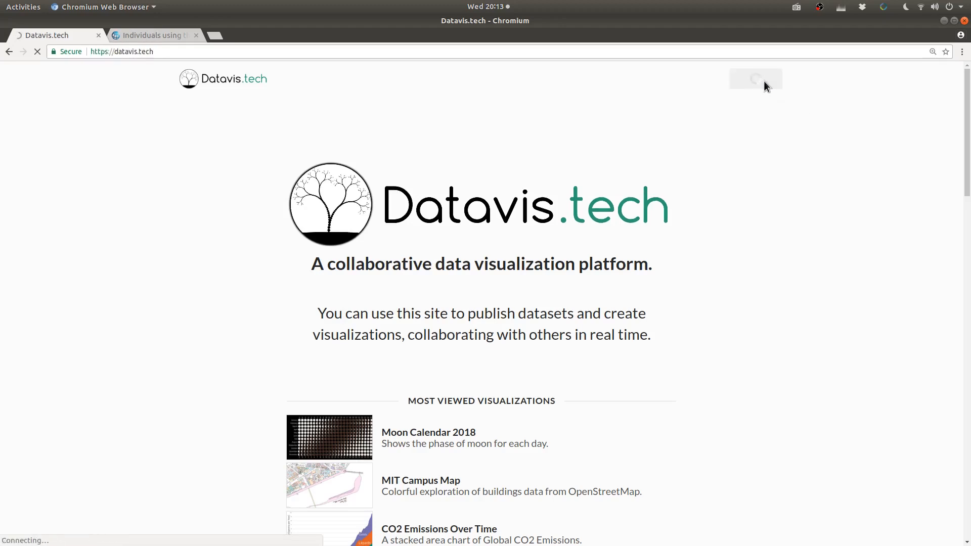
click(755, 78)
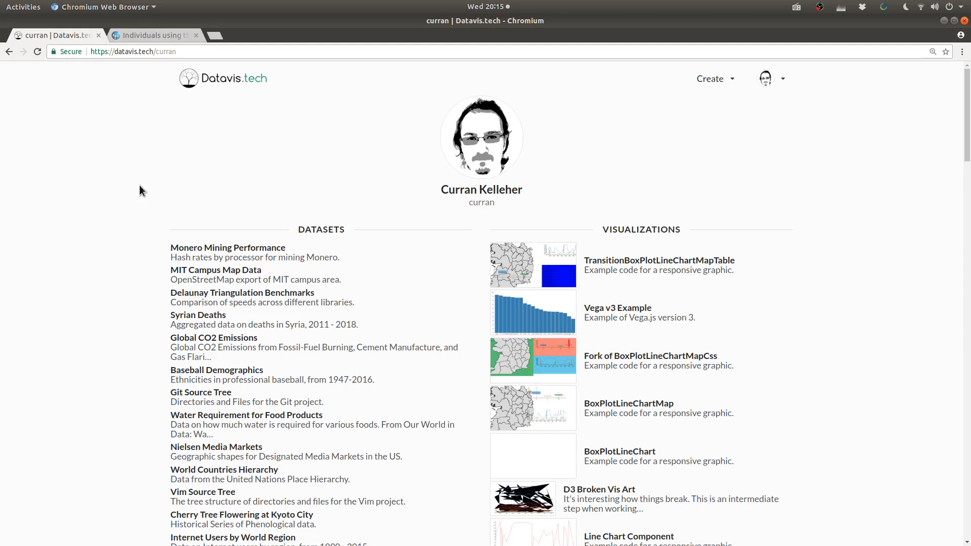
- Create a new dataset titled 'Individuals using the Internet (% of population)'
click(713, 79)
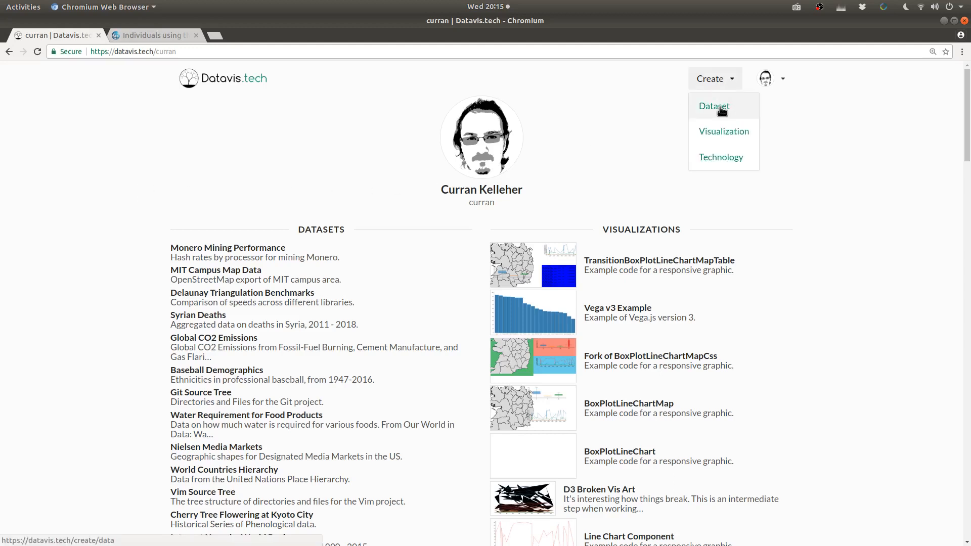
click(713, 105)
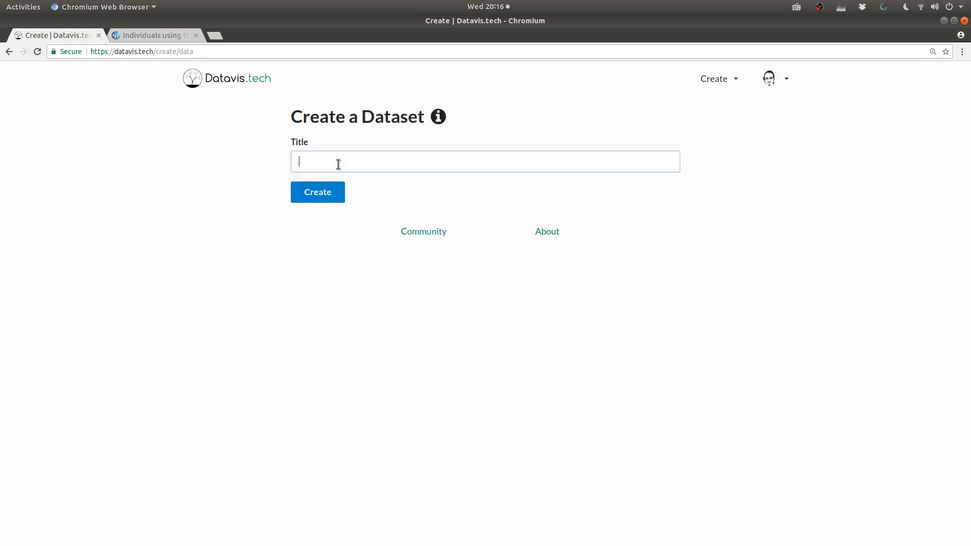
click(152, 35)
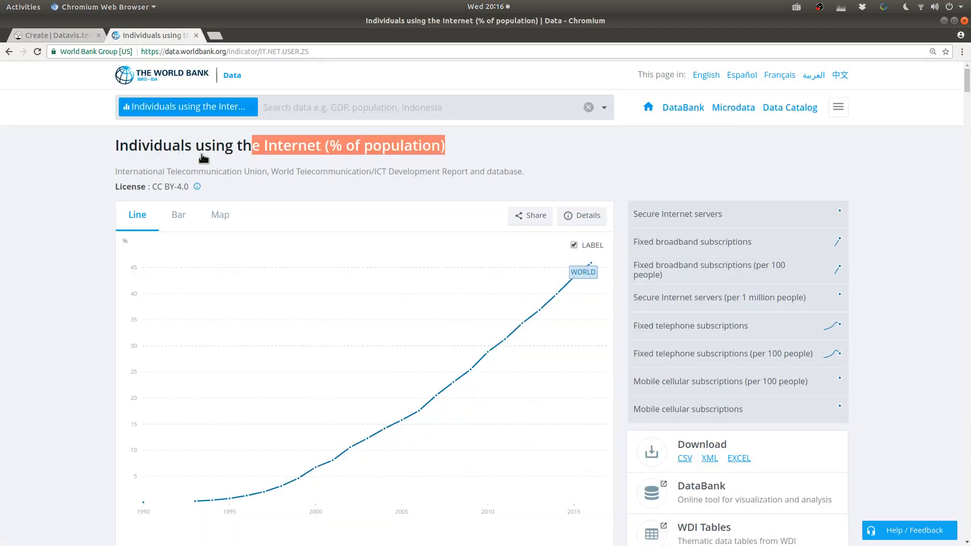
click(56, 35)
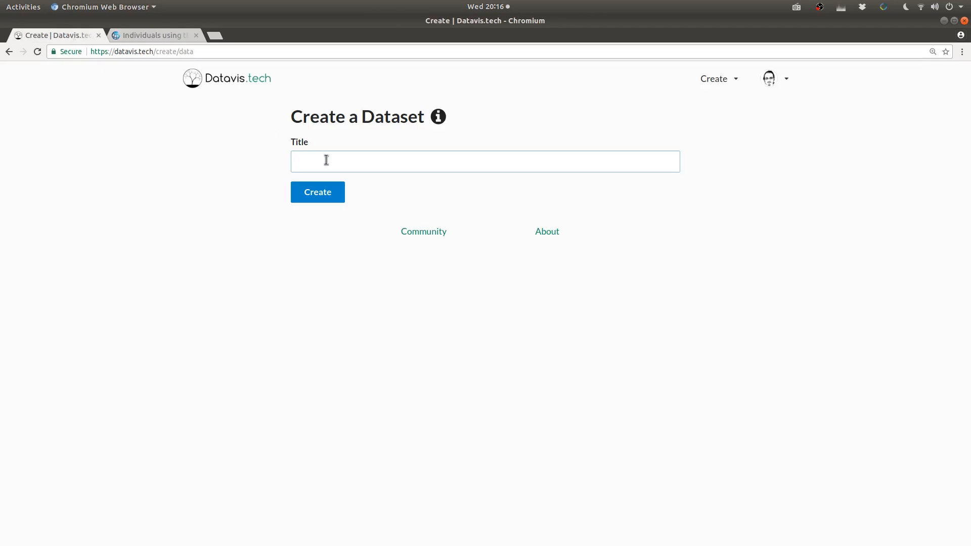
text(Individuals using the Internet (% of population))
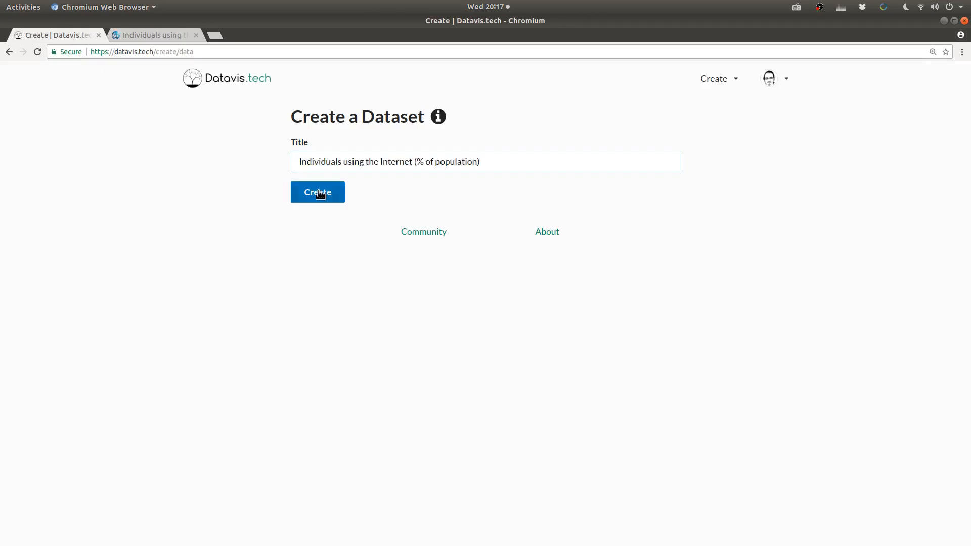
click(317, 192)
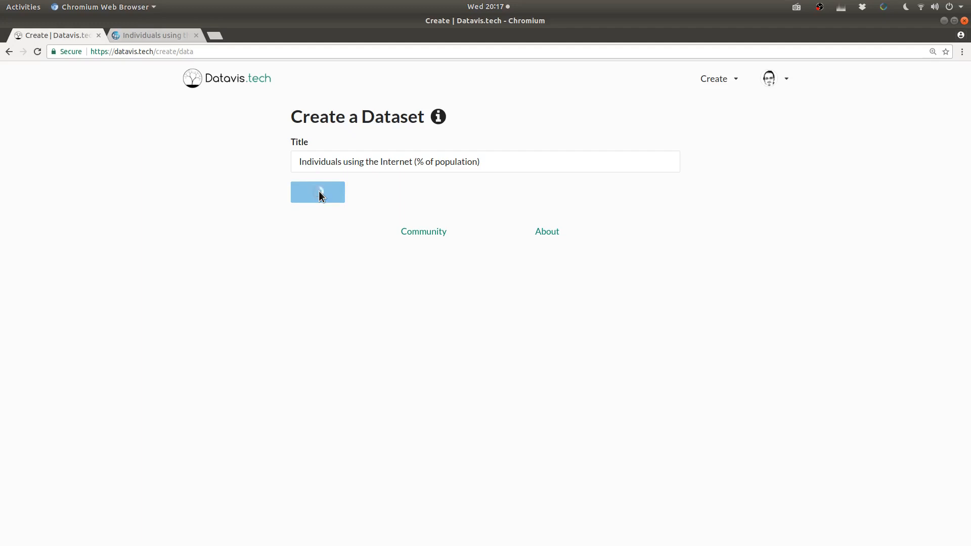
click(317, 192)
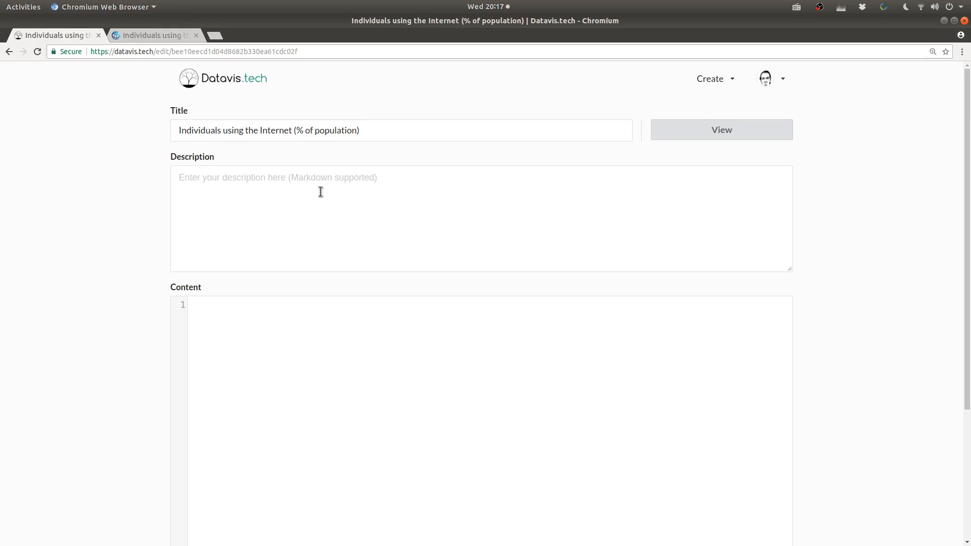
text(Percentage of population using th)
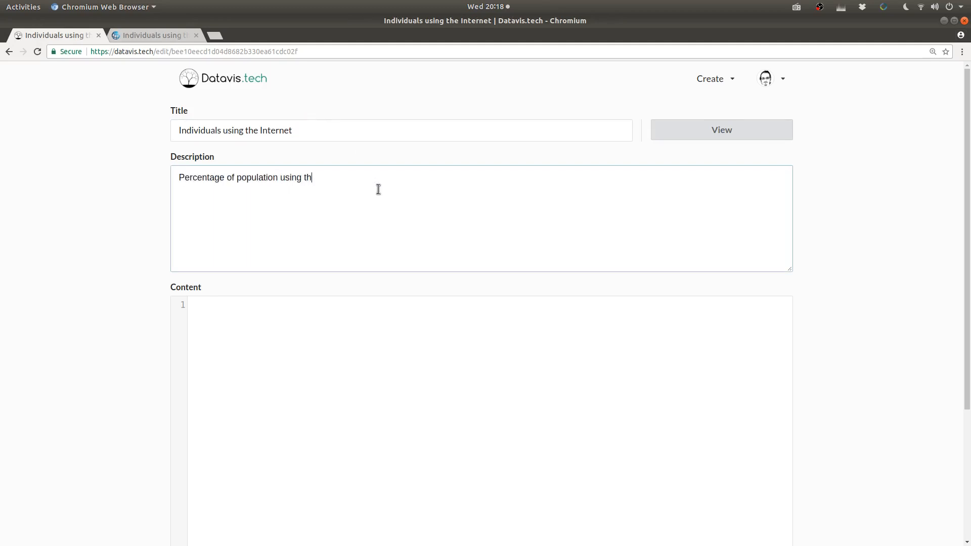
text(e Internet, by Country and Year.)
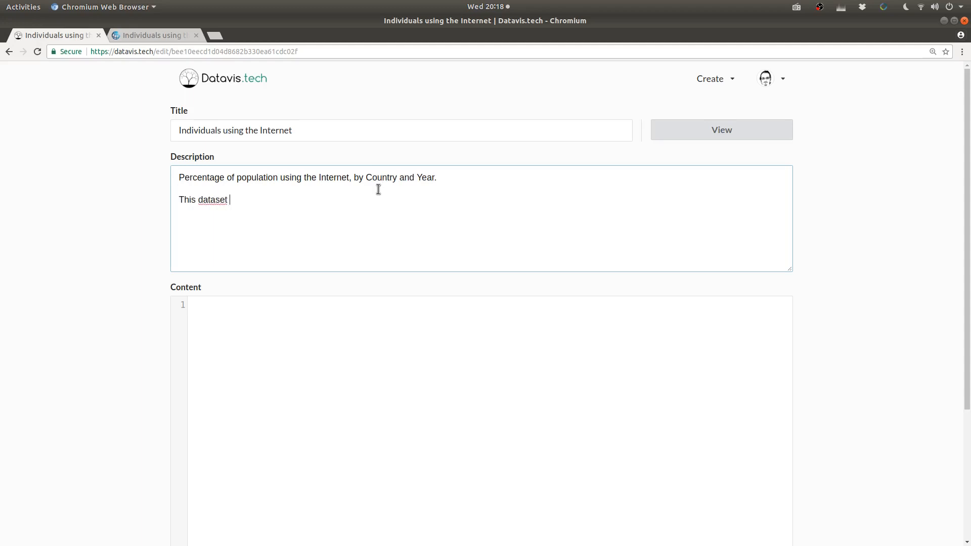
text(was originally downloaded from the)
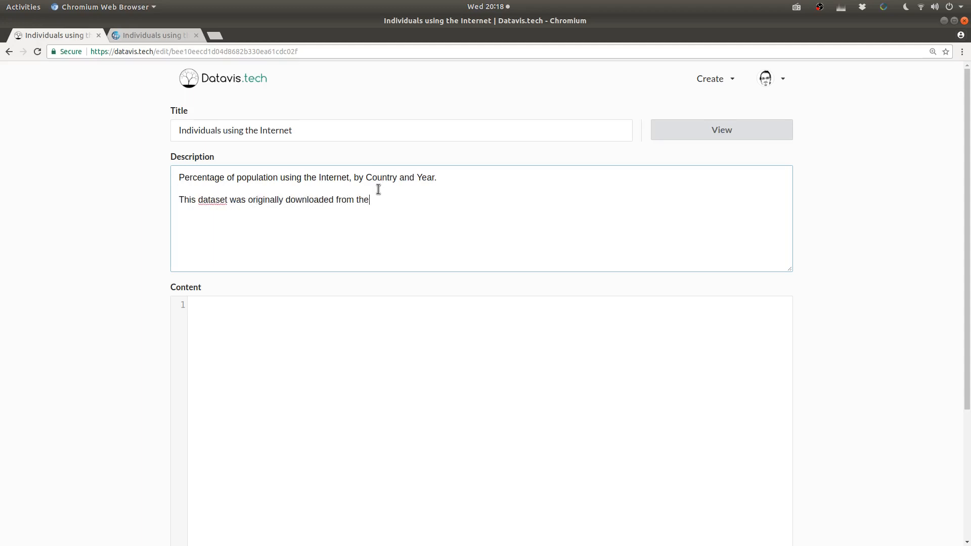
text([World Bank:)
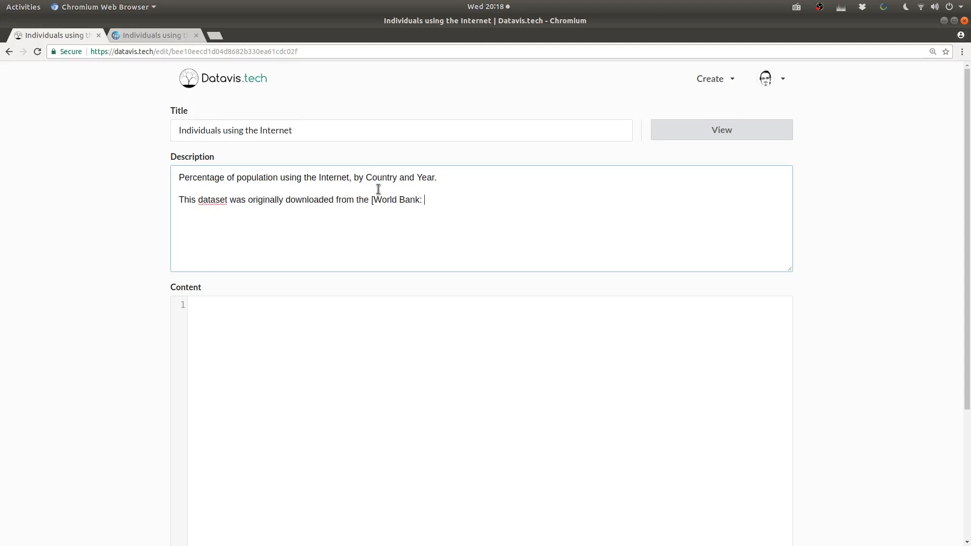
text(Individuals using the Internet)
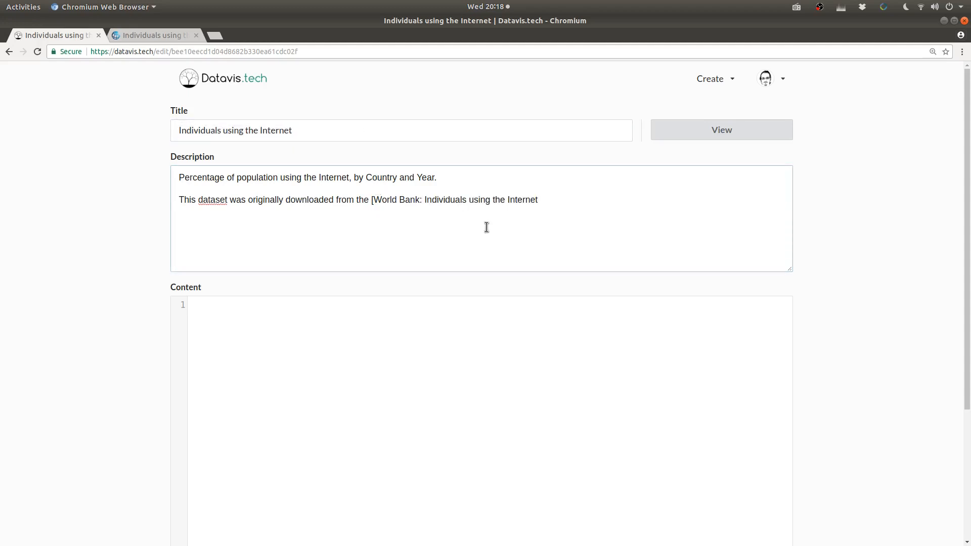
text(().)
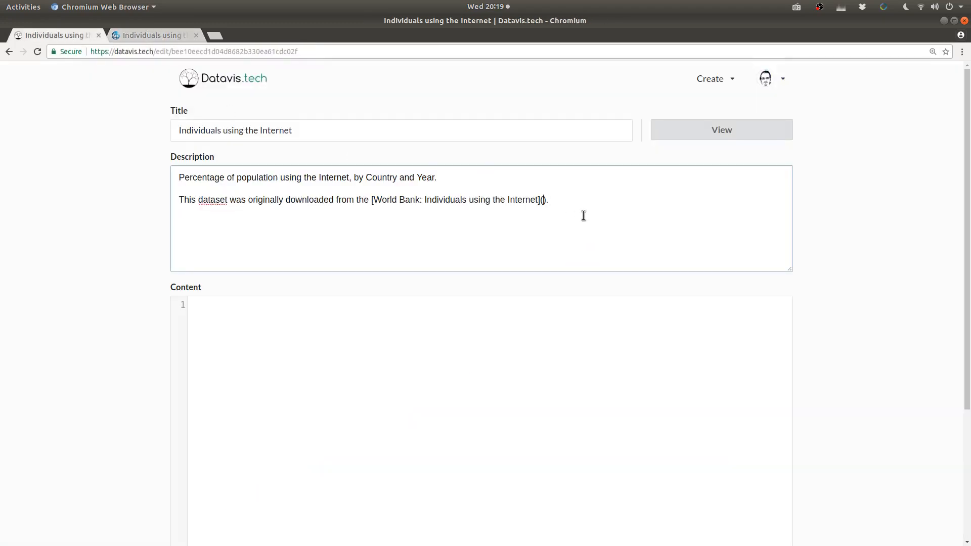
text(https://data.worldbank.org/indicator/IT.NET.USER.ZS)
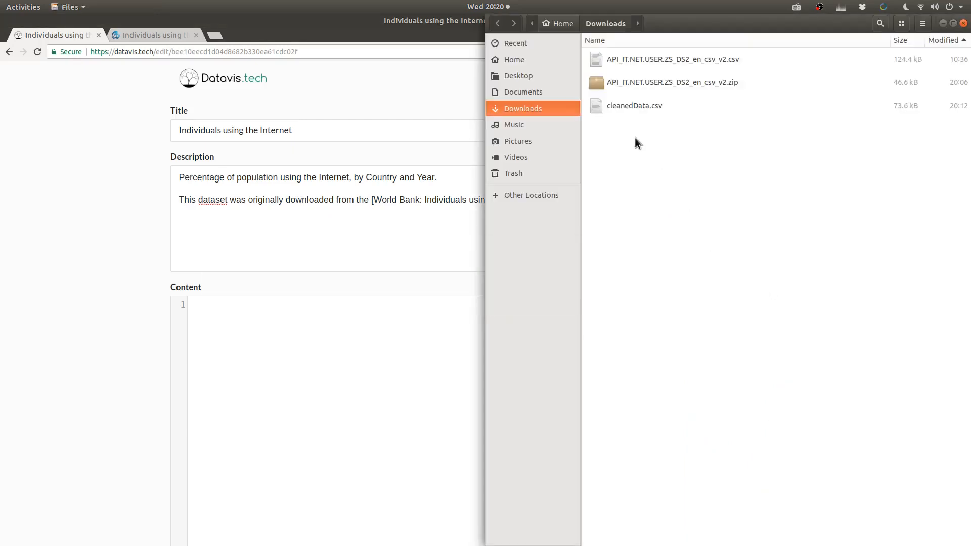
- Load cleanedData.csv as the dataset content and scroll through the data
click(634, 105)
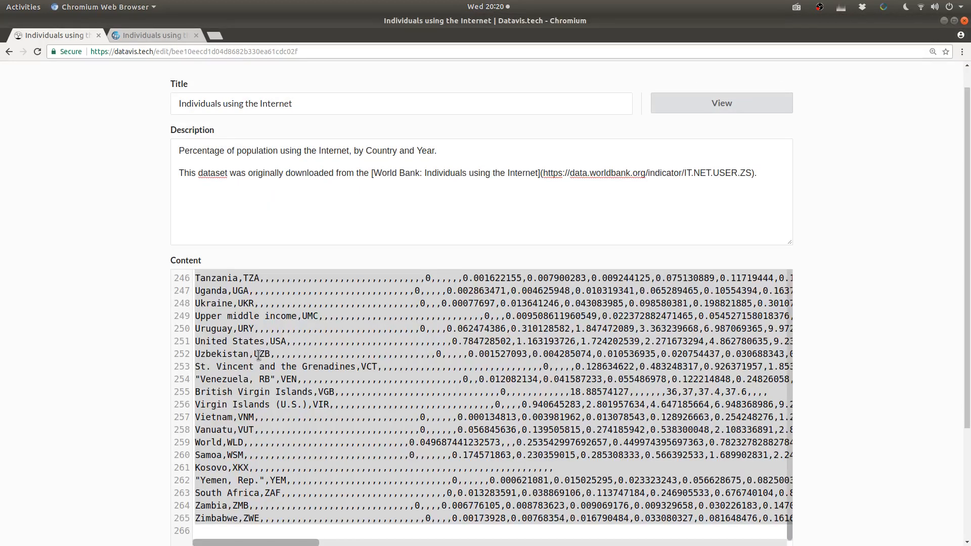
scroll(down, 3)
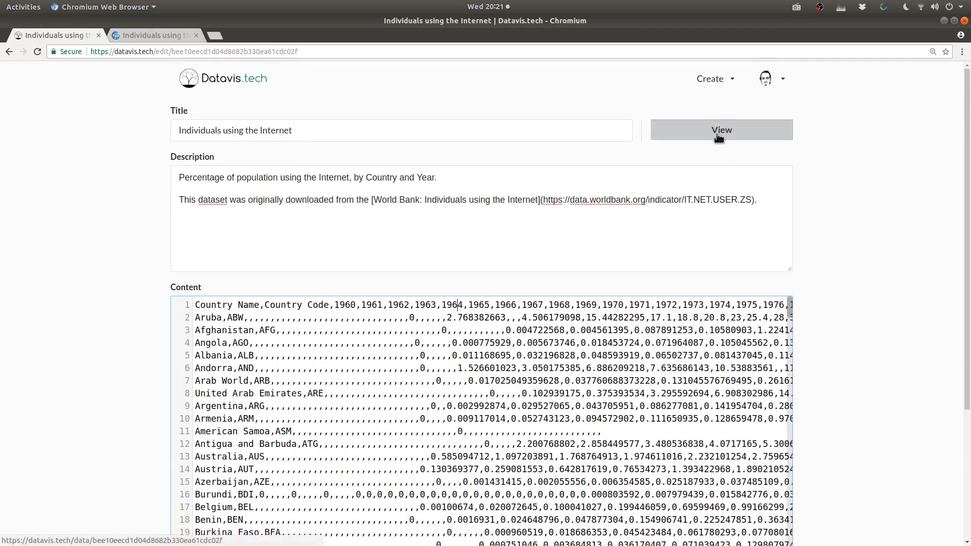
- View the published dataset page, then open the author's profile listing all datasets
click(720, 130)
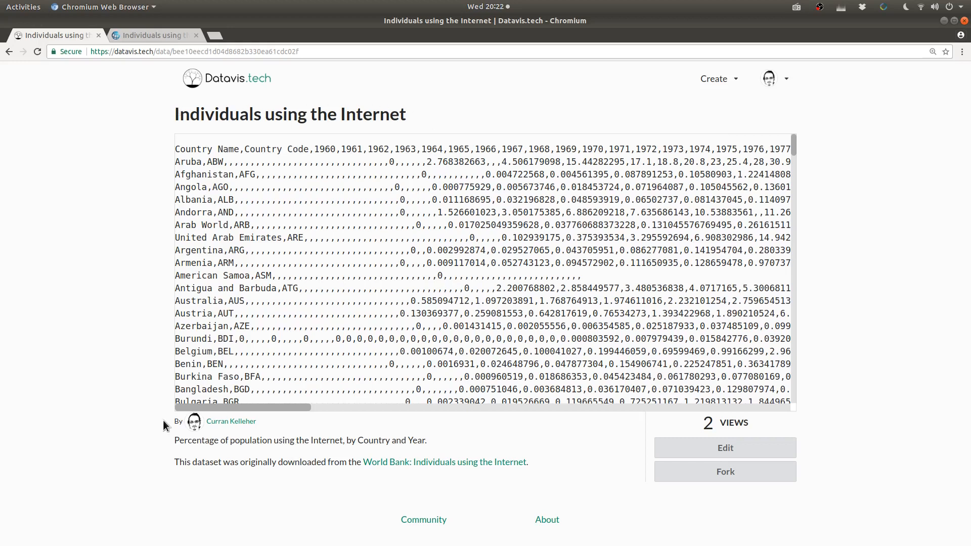
mouse_move(206, 462)
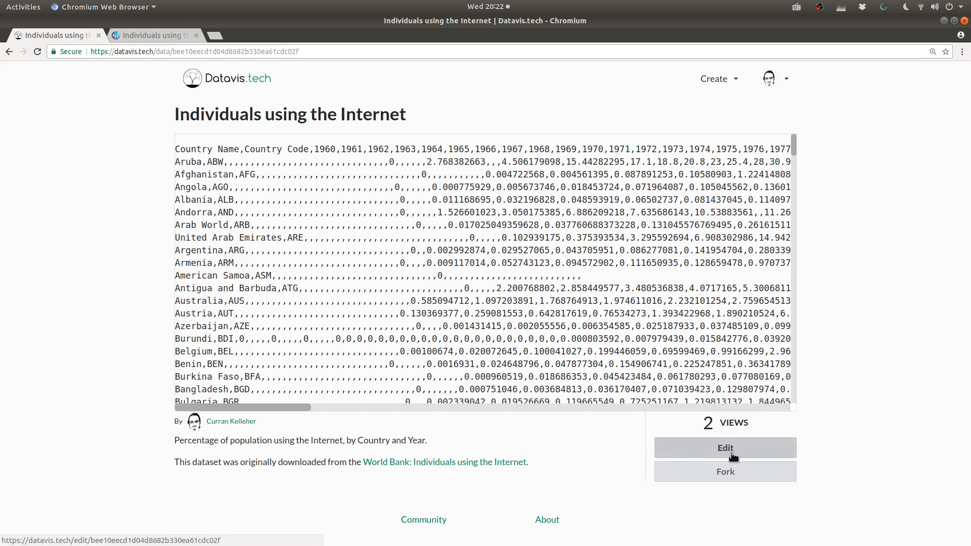
mouse_move(731, 458)
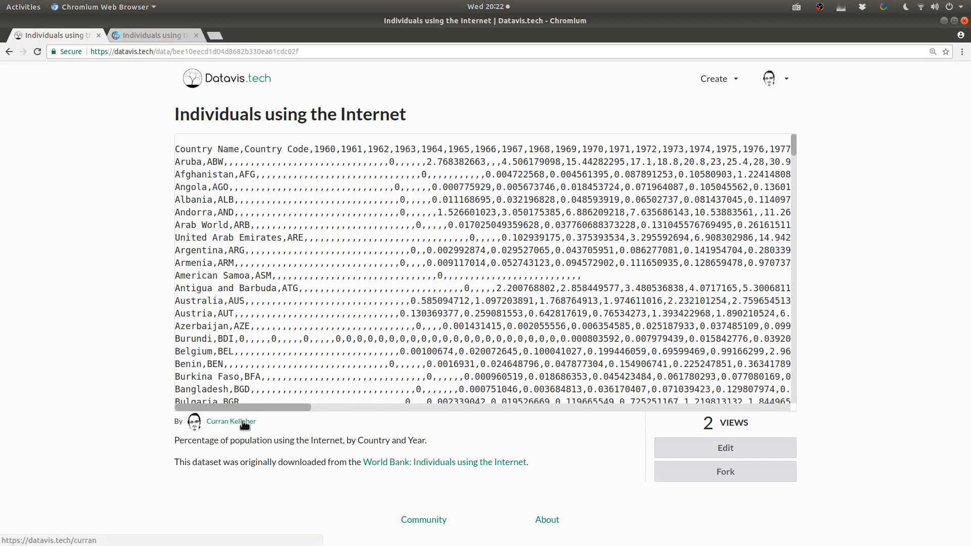
click(231, 421)
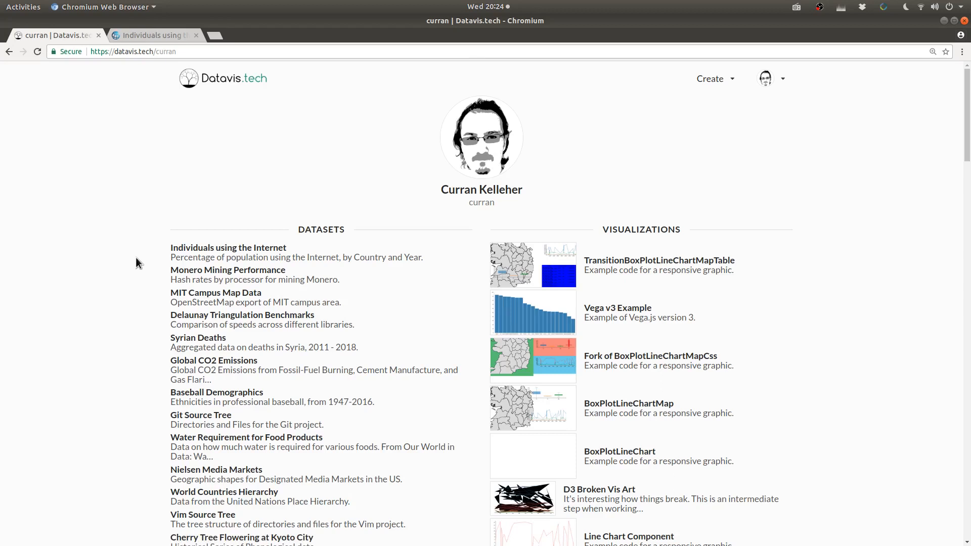
- Open the Individuals using the Internet dataset from the profile's Datasets list
click(228, 247)
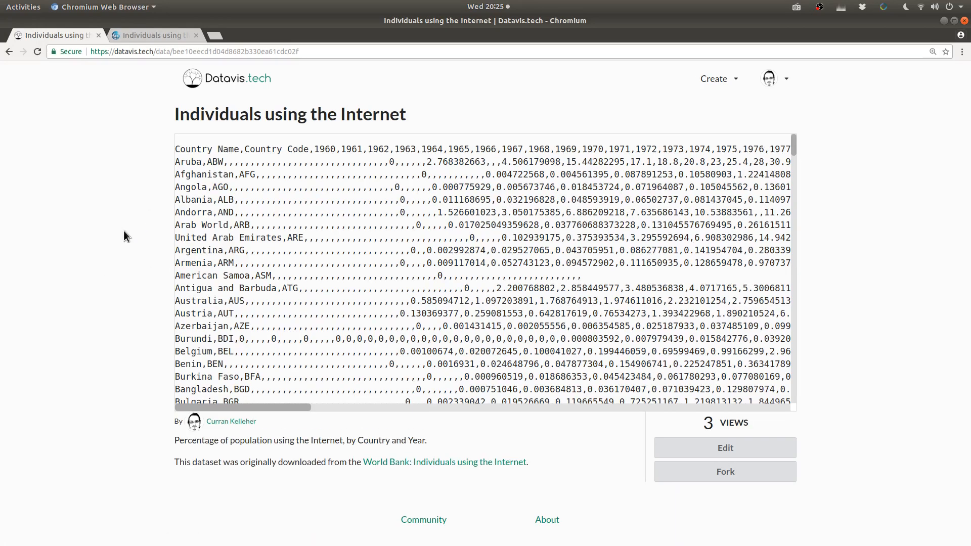
mouse_move(150, 296)
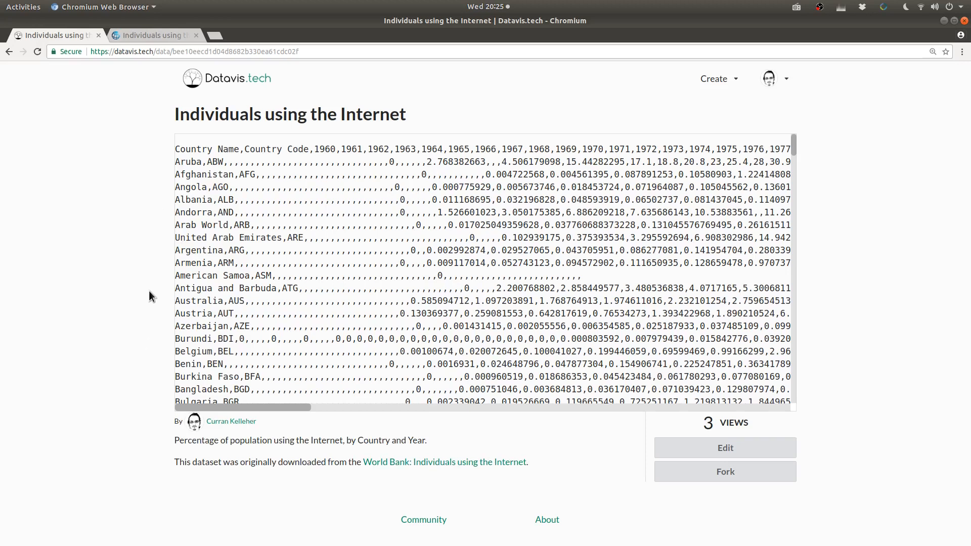
click(193, 52)
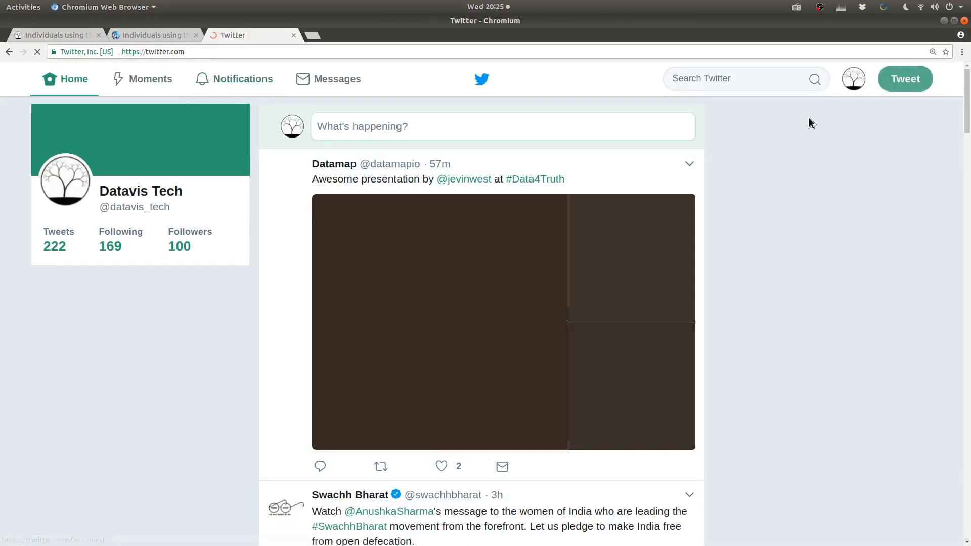
- Tweet 'New dataset ready to be visualize' with the dataset URL, then follow the link
click(502, 126)
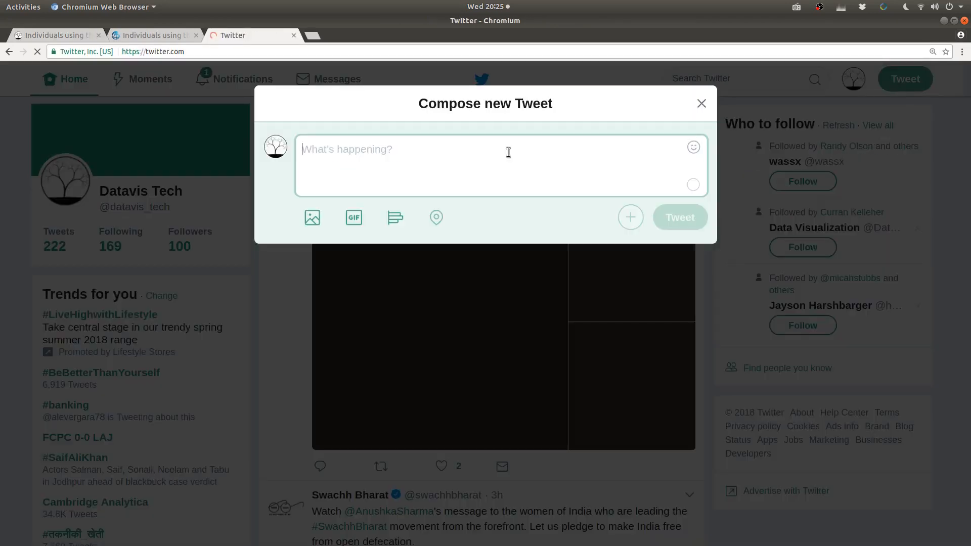
text(New dataset ready to be visualized: Individuals Using the Internet, by Country and Year:)
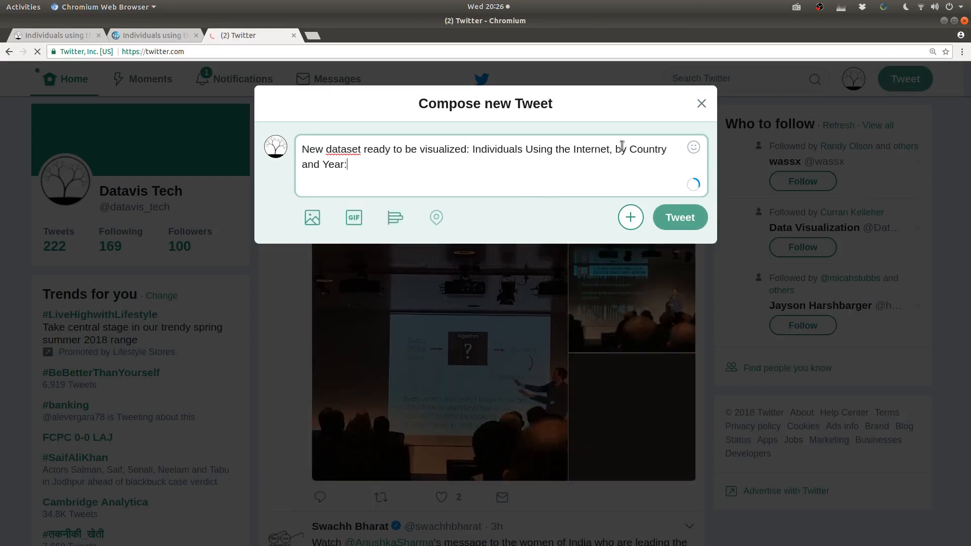
text(https://datavis.tech/data/bee10eecd1d04d8682b330ea61cdc02f)
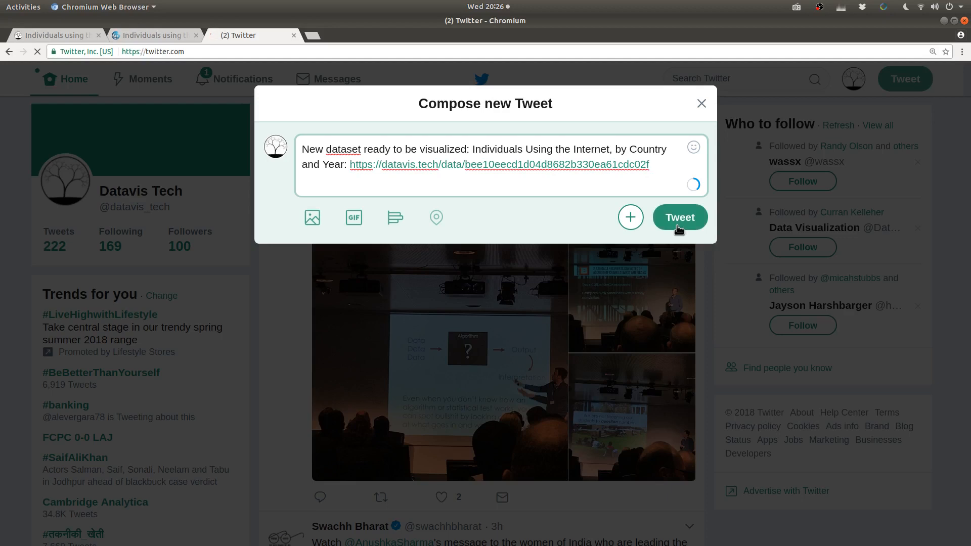
click(679, 217)
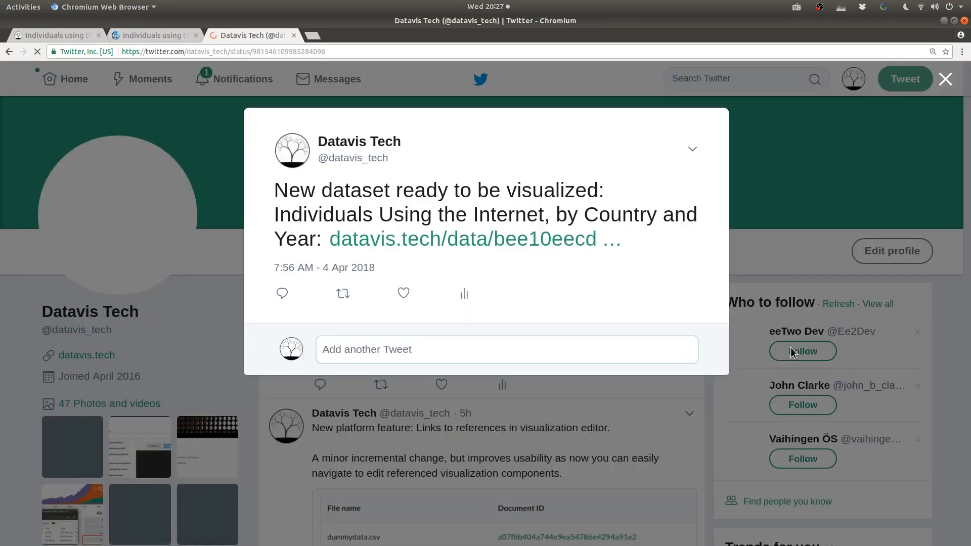
click(475, 238)
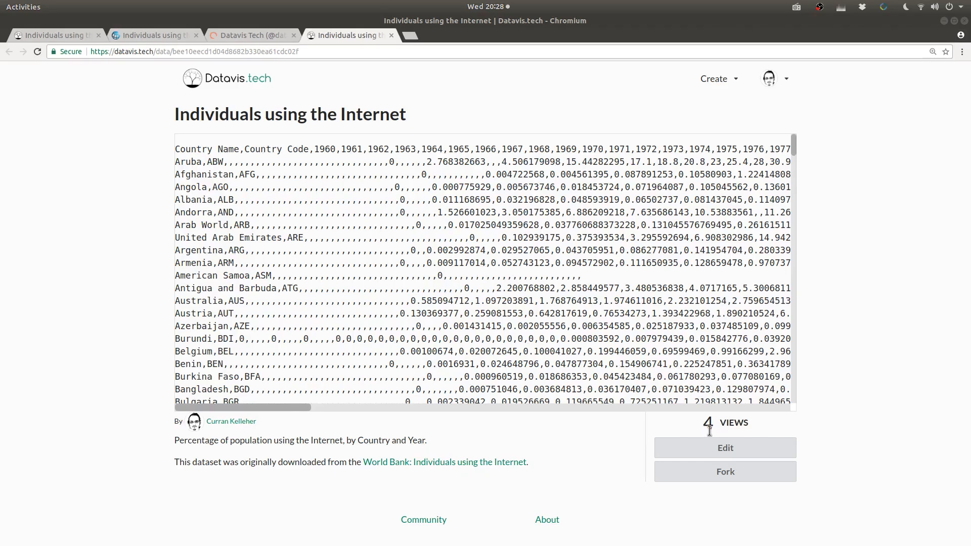